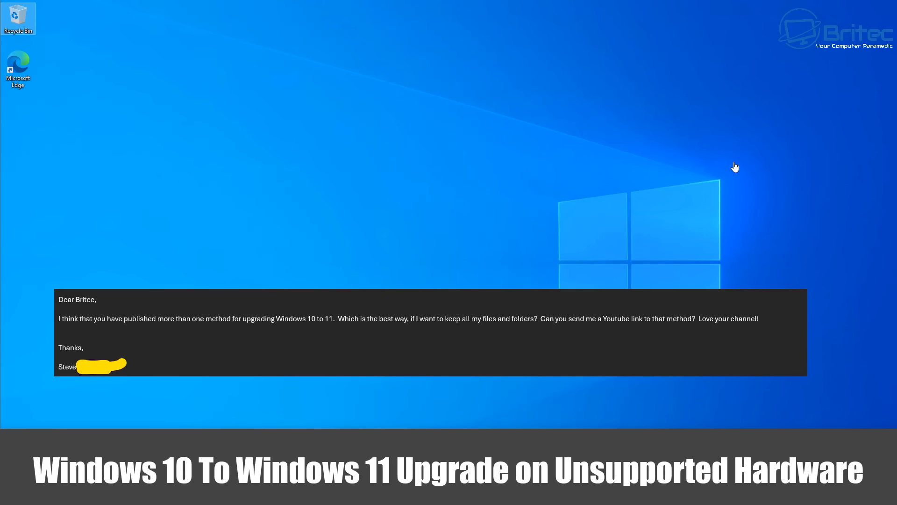
mouse_move(734, 167)
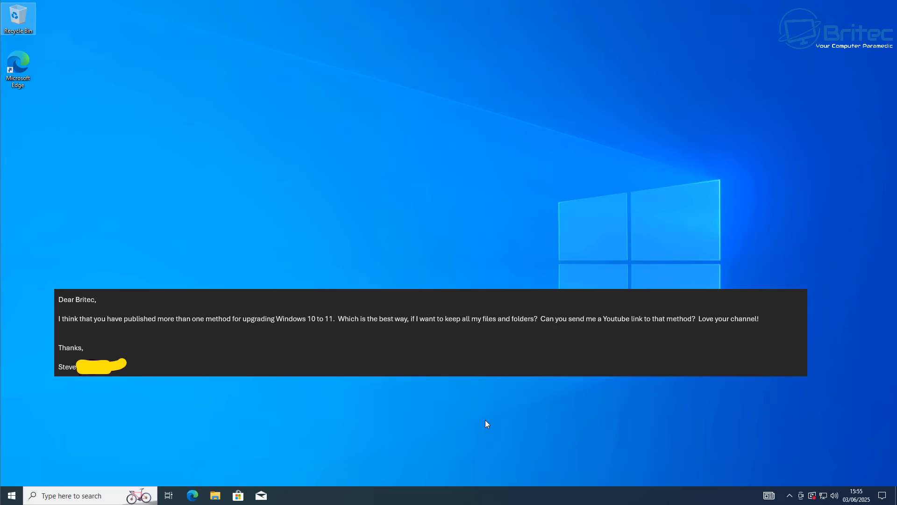
mouse_move(561, 380)
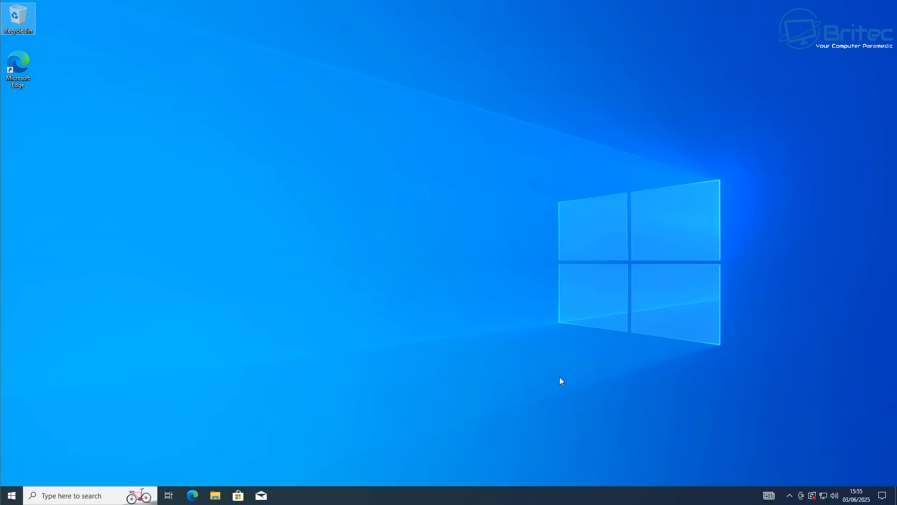
mouse_move(880, 321)
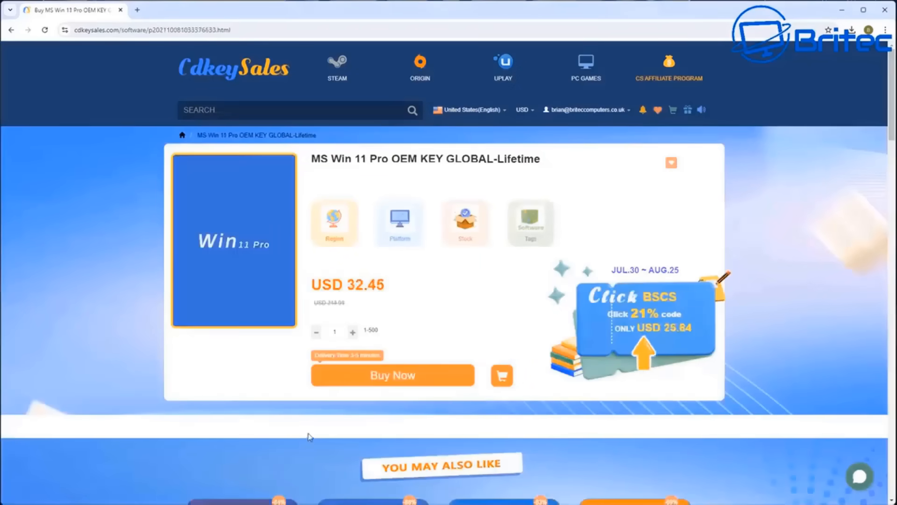
Buy the Windows 11 Pro OEM key with promo code BR09, then submit the product key
left_click(393, 376)
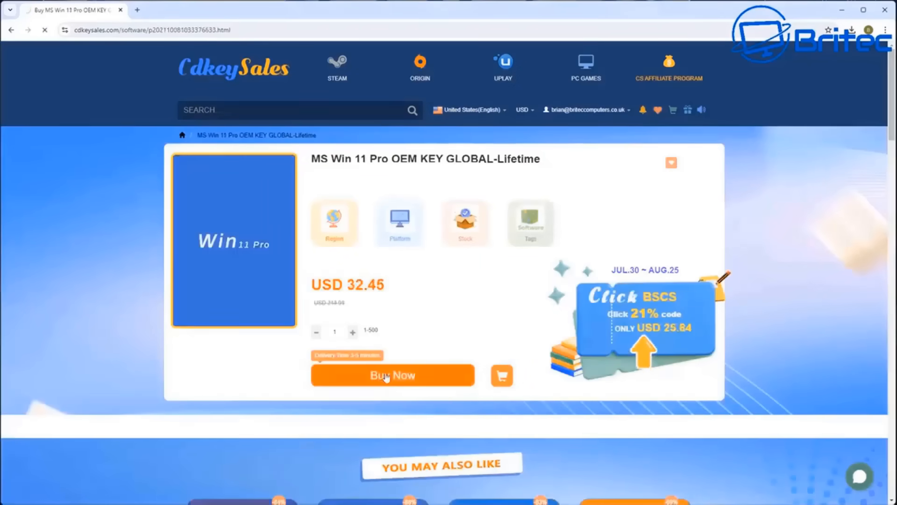
left_click(393, 375)
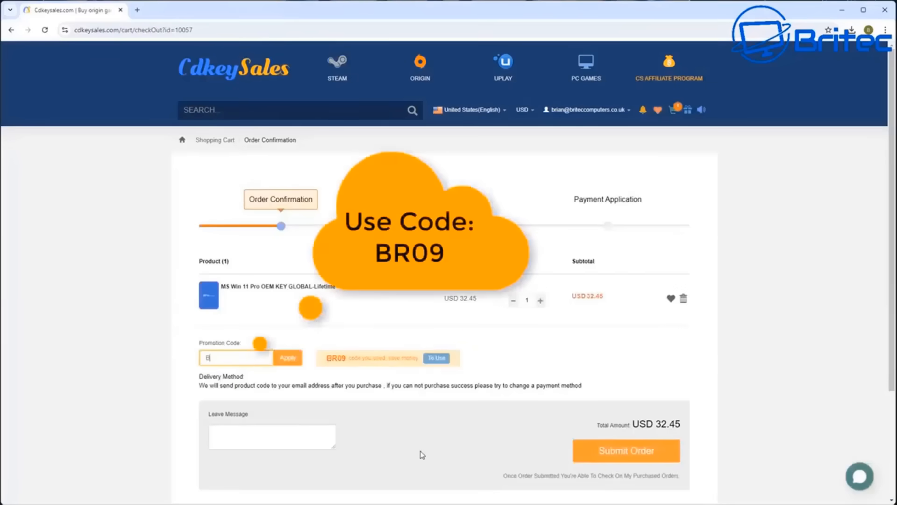
type("R09")
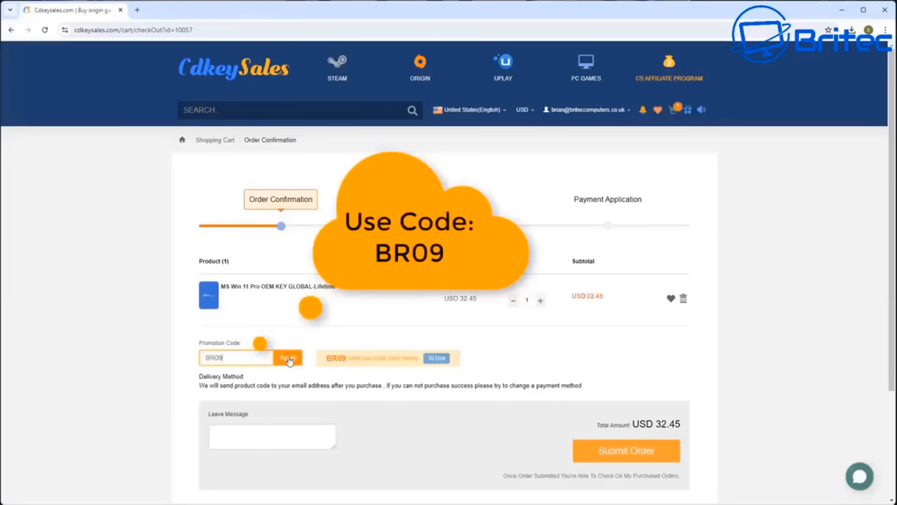
left_click(288, 359)
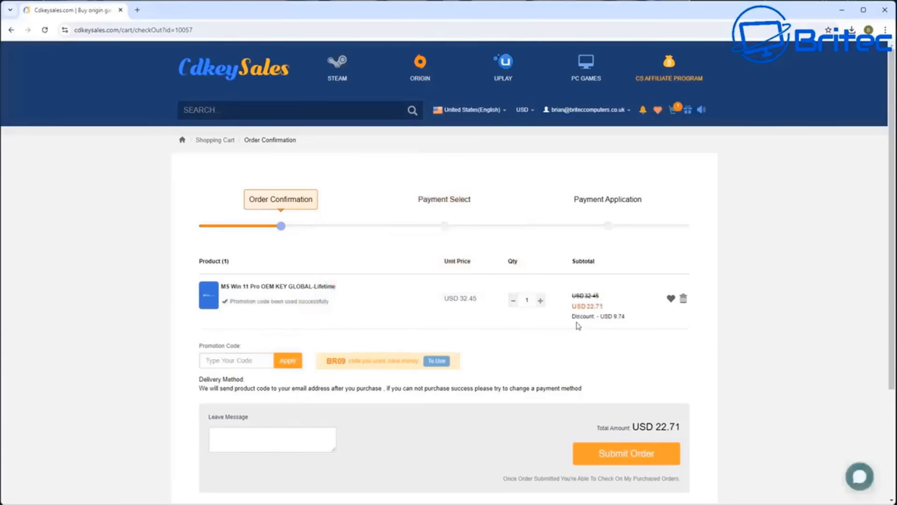
mouse_move(651, 459)
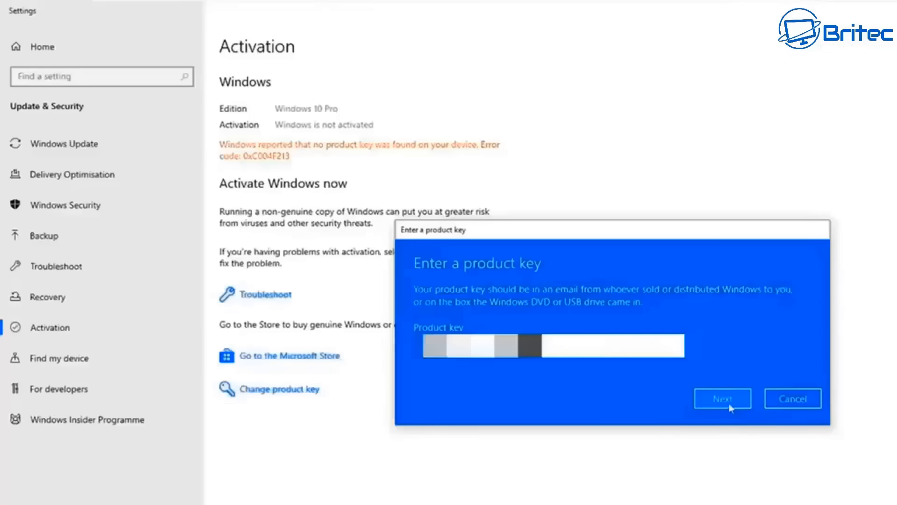
left_click(722, 398)
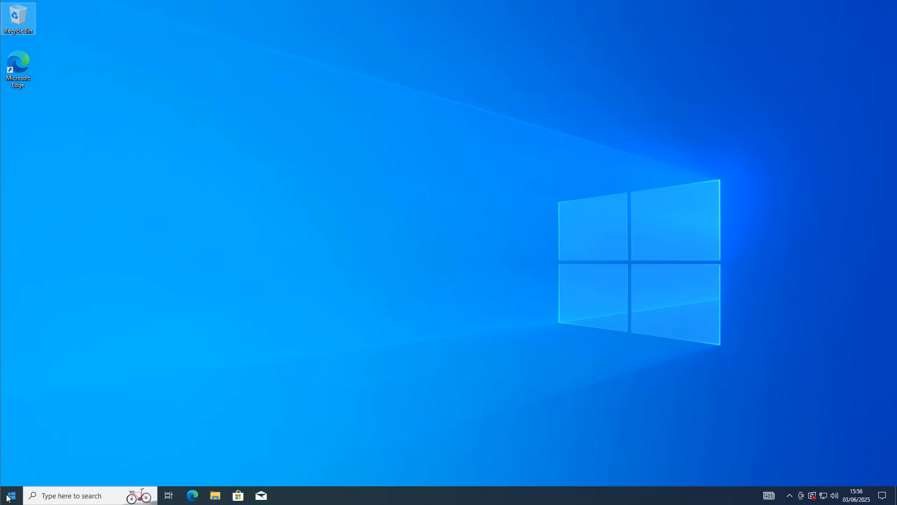
left_click(9, 495)
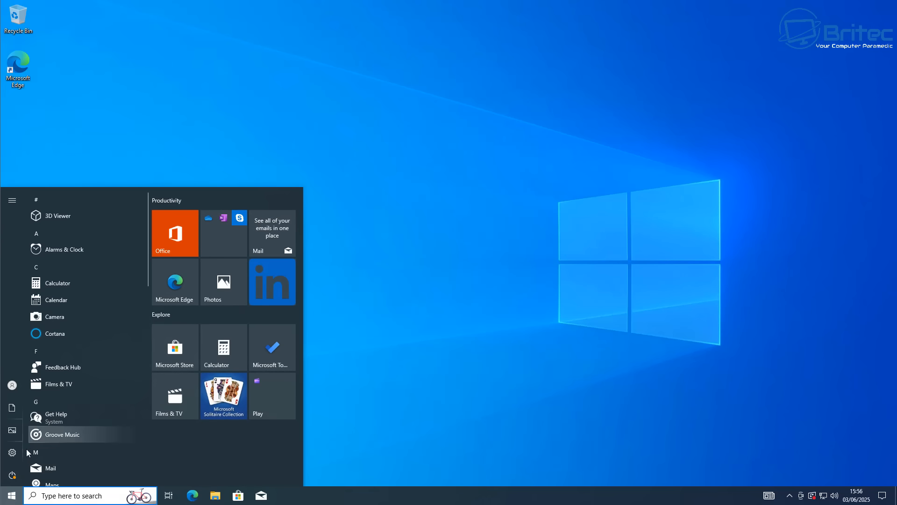
left_click(12, 200)
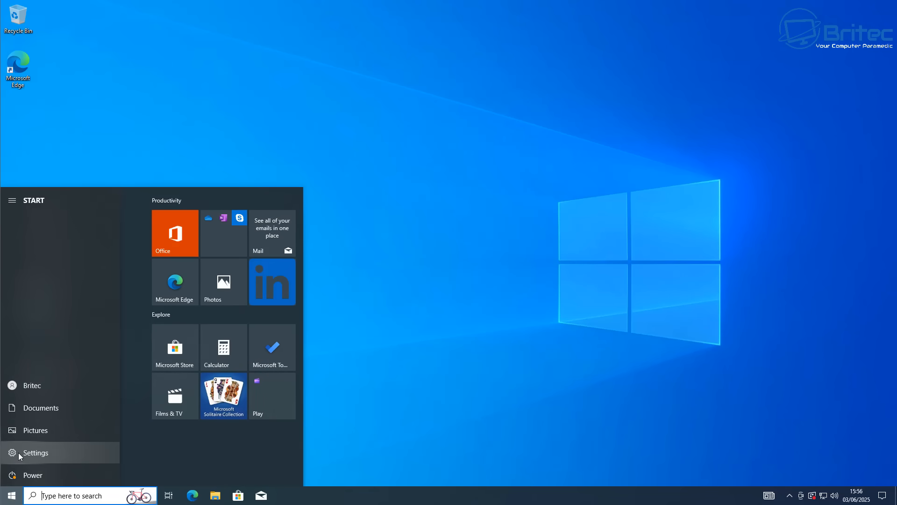
left_click(35, 453)
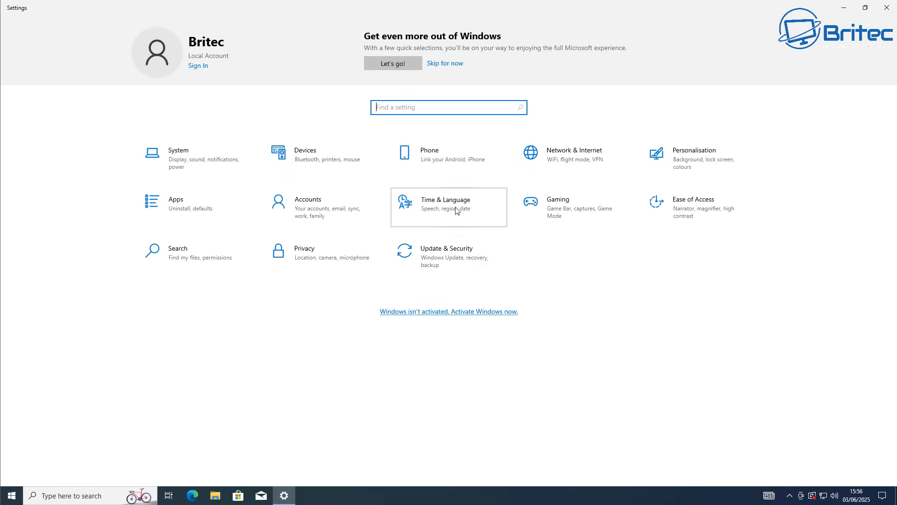
left_click(448, 206)
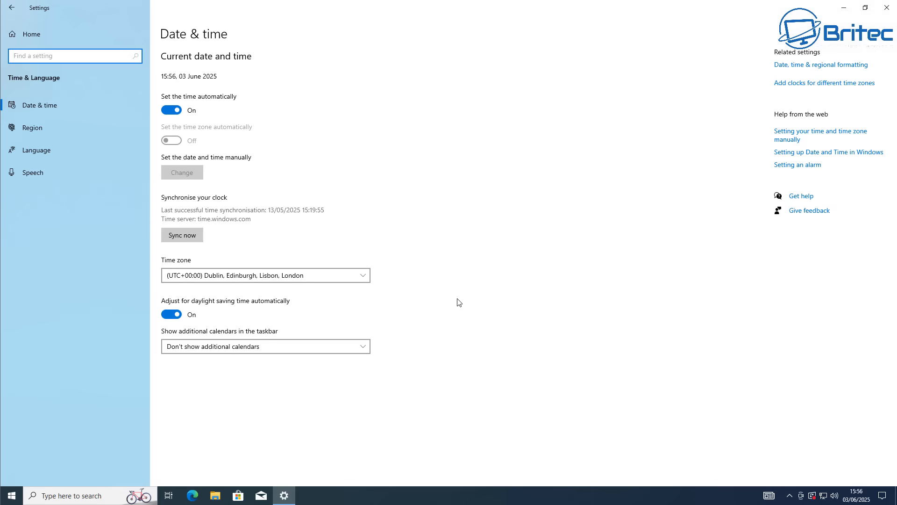
mouse_move(147, 212)
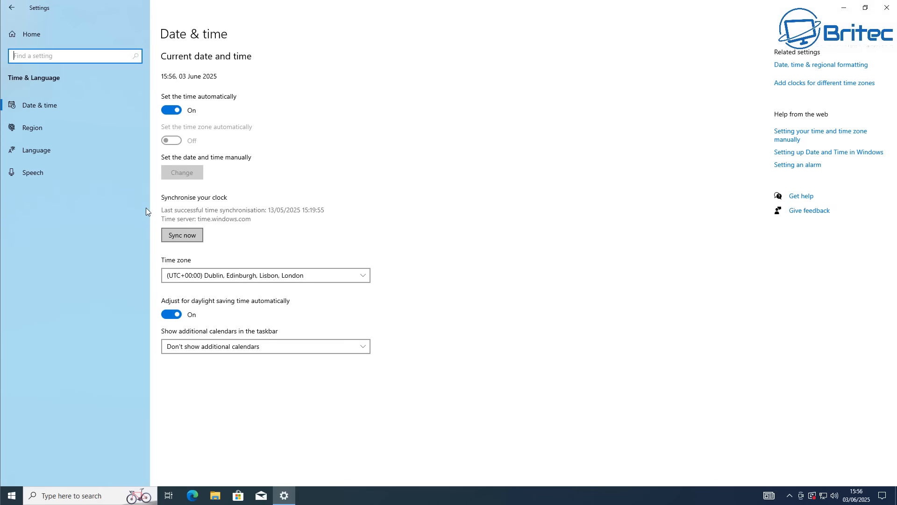
left_click(32, 127)
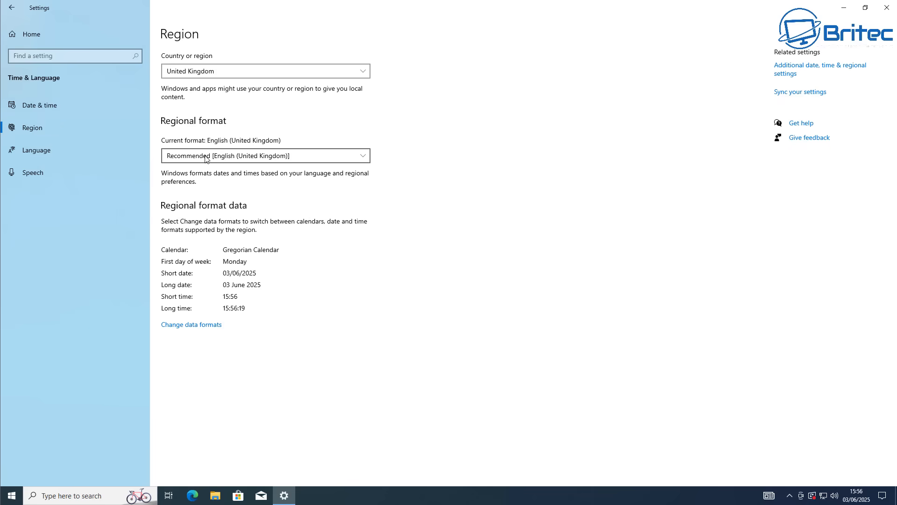
mouse_move(274, 159)
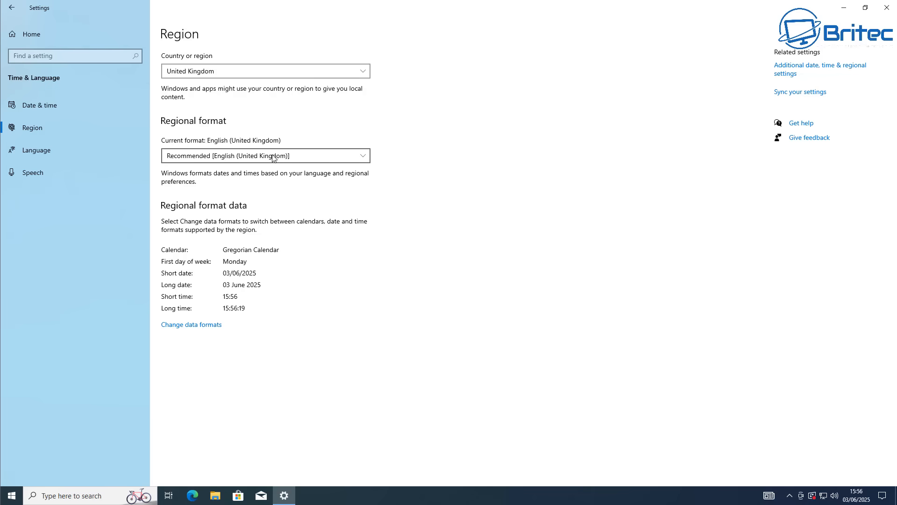
mouse_move(41, 127)
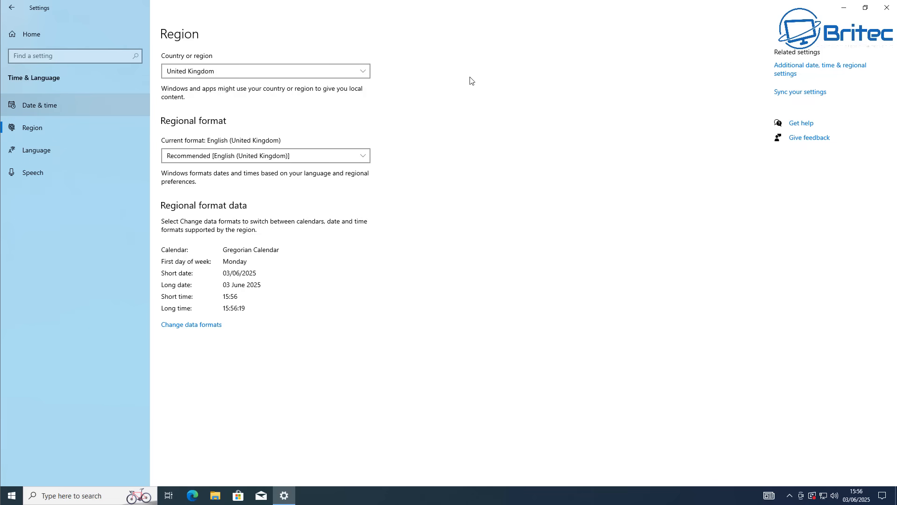
mouse_move(888, 7)
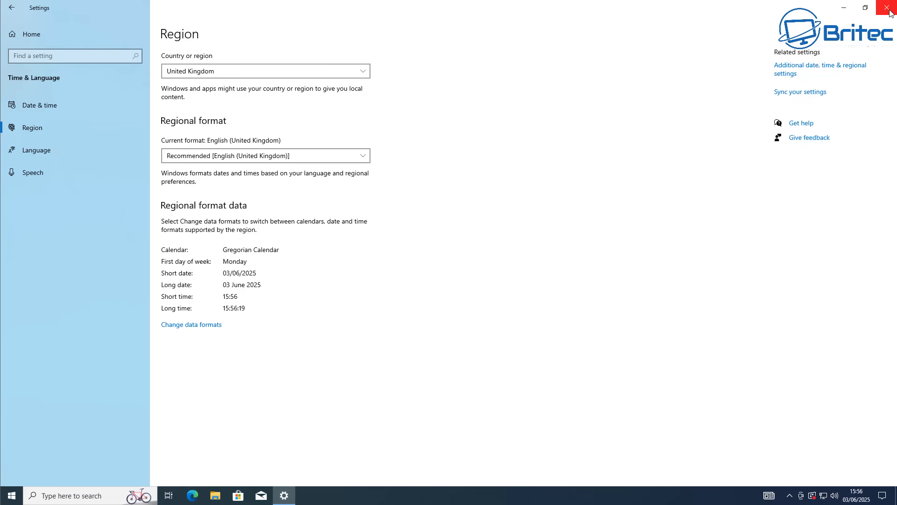
left_click(888, 8)
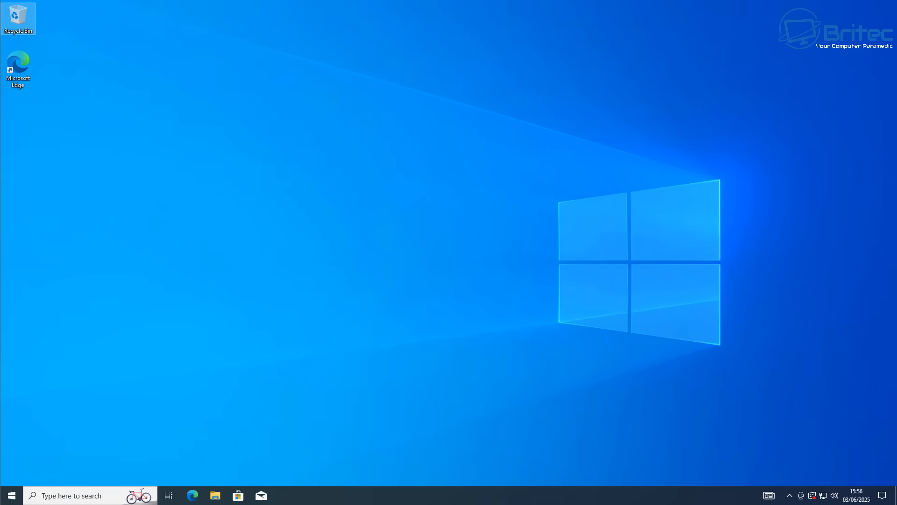
Go to the Windows 11 download page and select the multi-edition ISO download
left_click(192, 495)
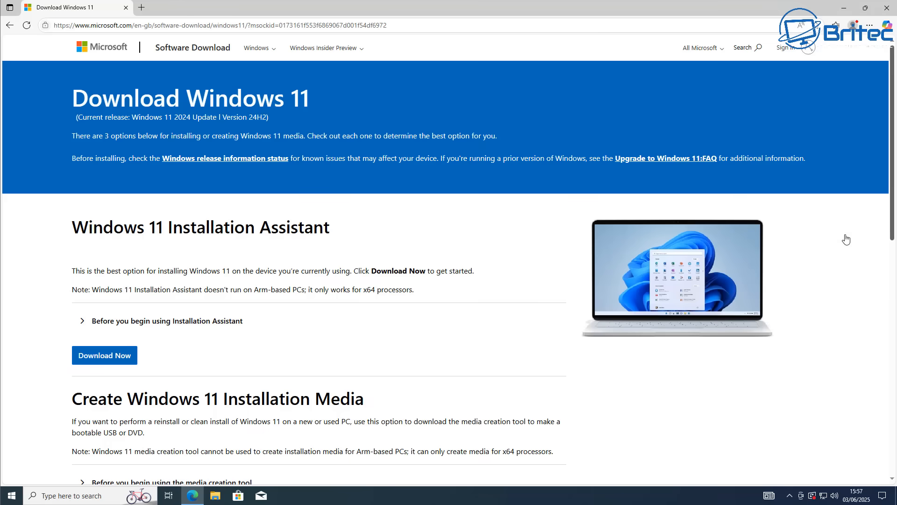
mouse_move(893, 207)
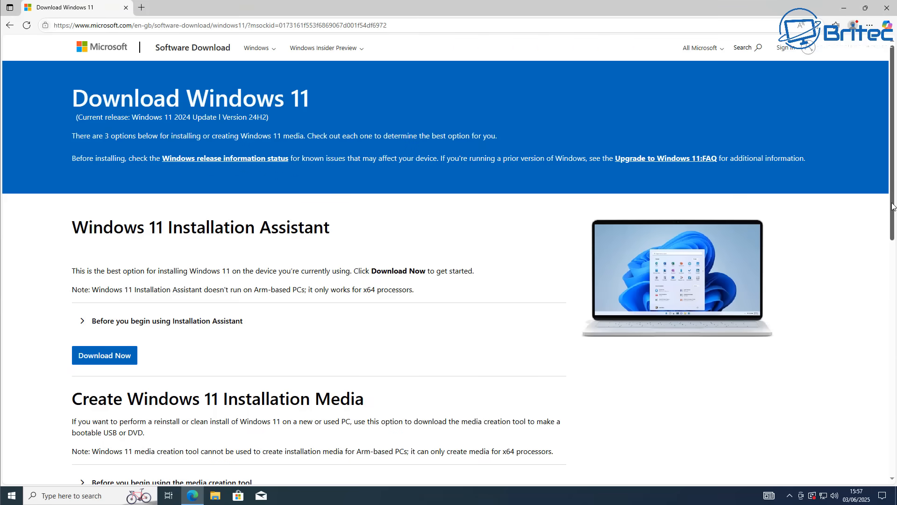
scroll("down", 3)
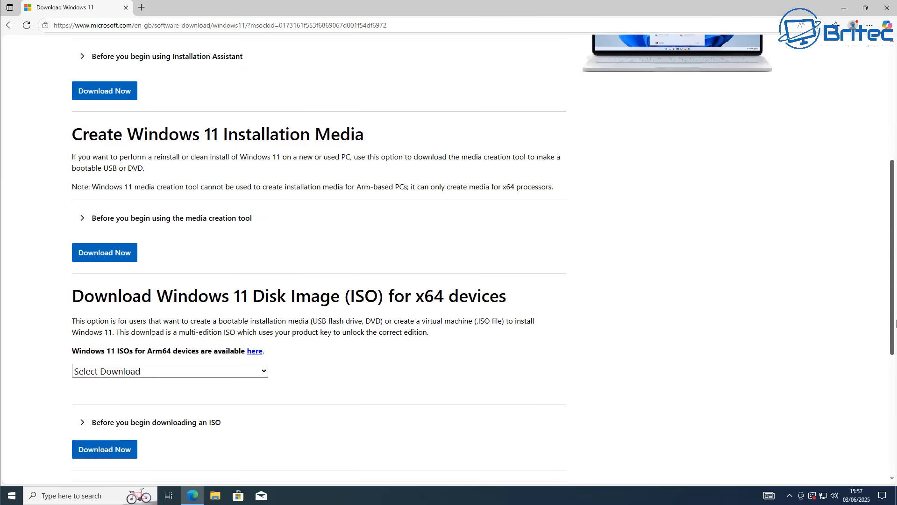
scroll("down", 3)
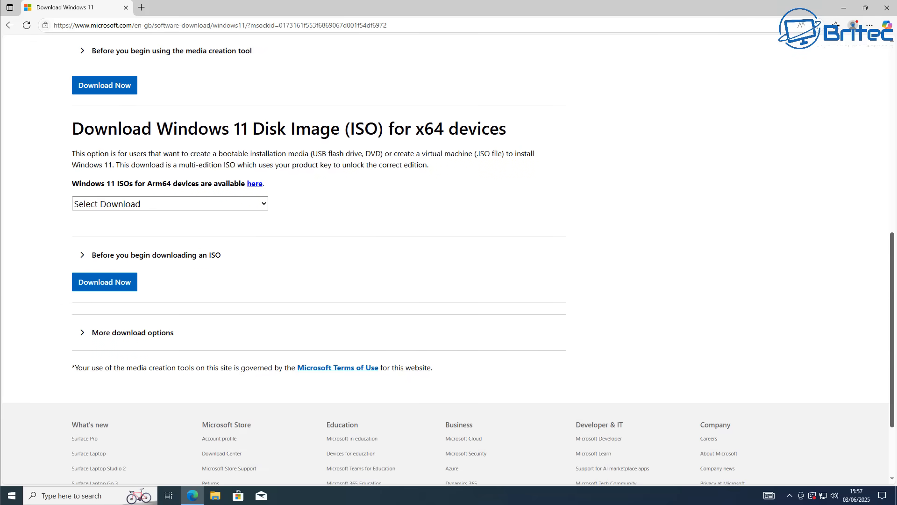
mouse_move(255, 216)
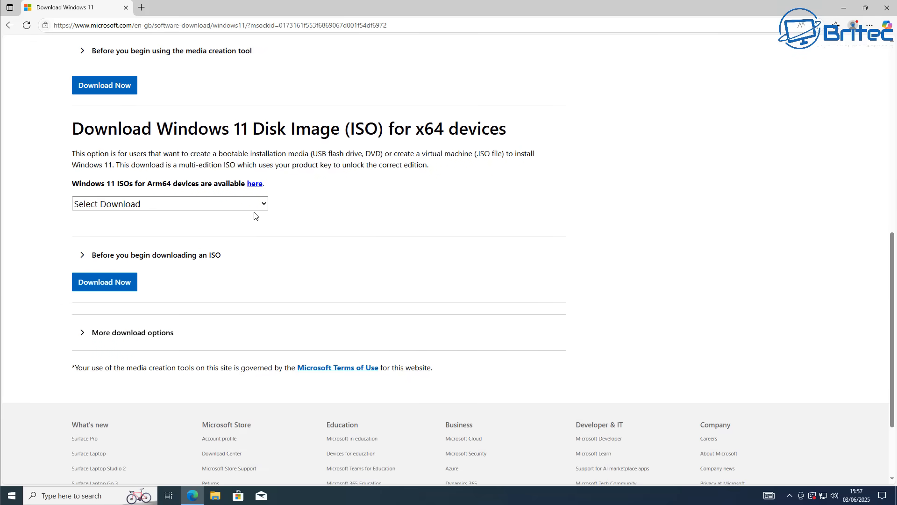
left_click(168, 203)
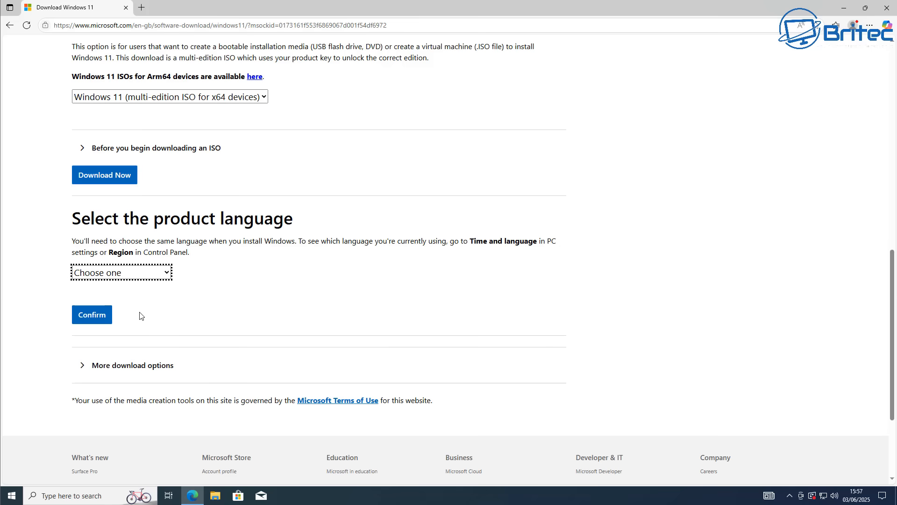
Choose English International as the language and start the 64-bit ISO download
left_click(120, 272)
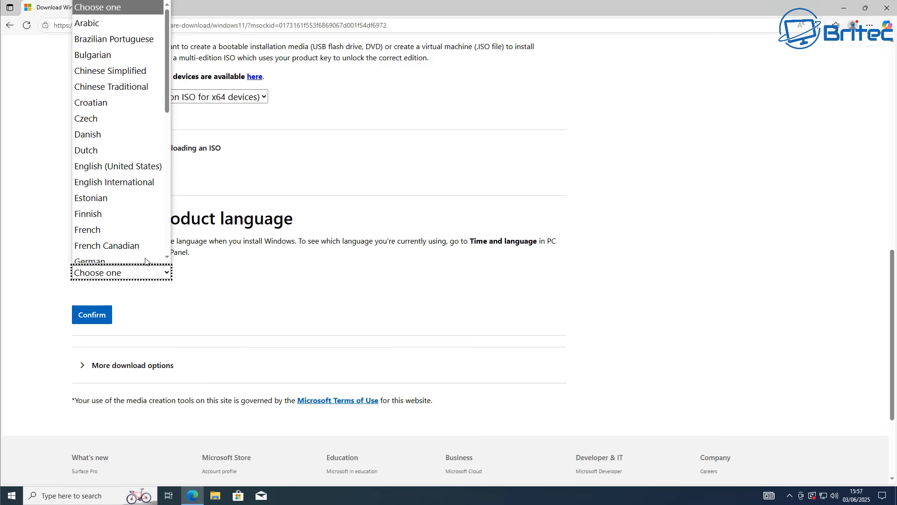
mouse_move(137, 181)
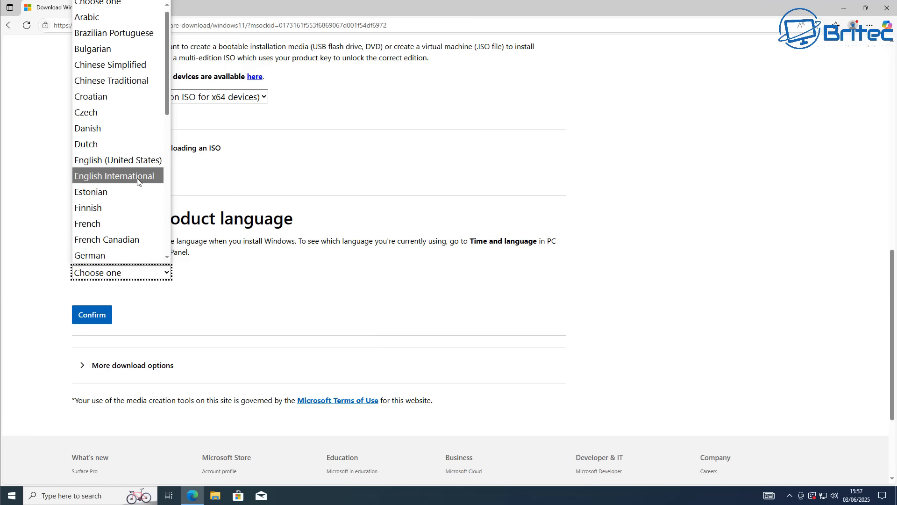
left_click(115, 175)
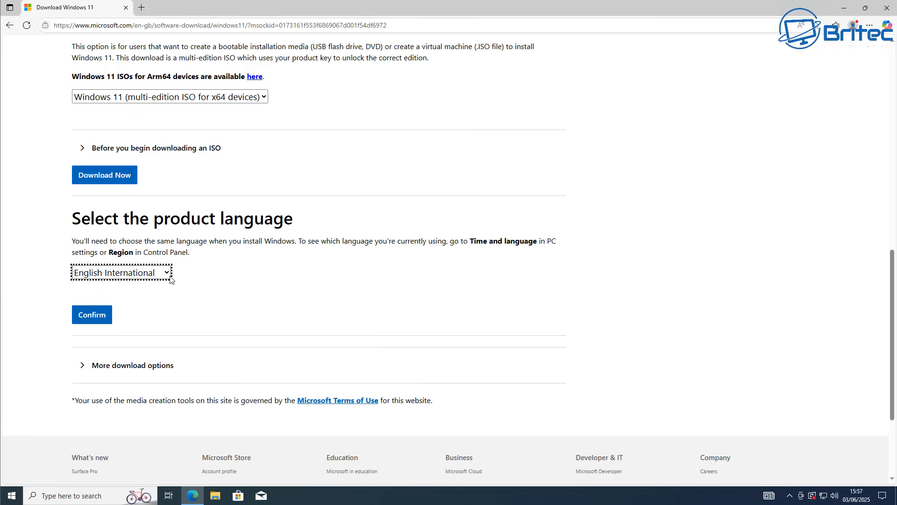
left_click(91, 314)
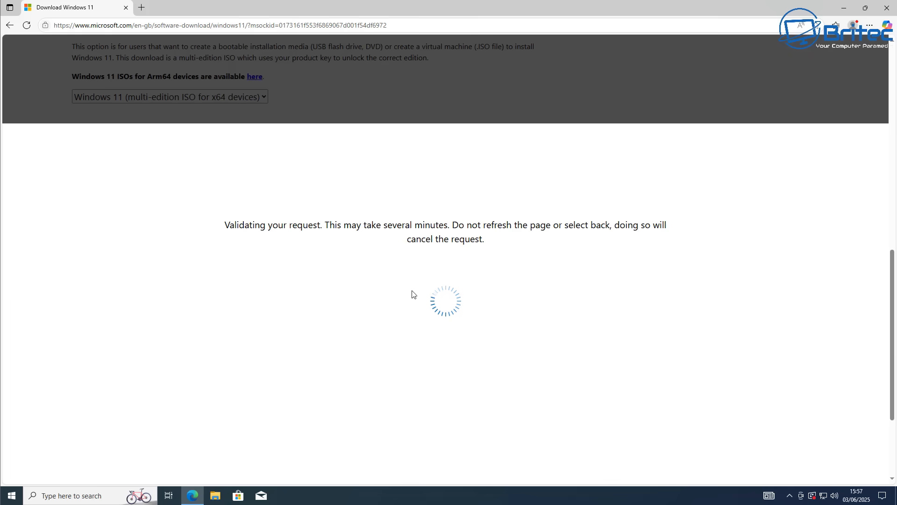
mouse_move(265, 296)
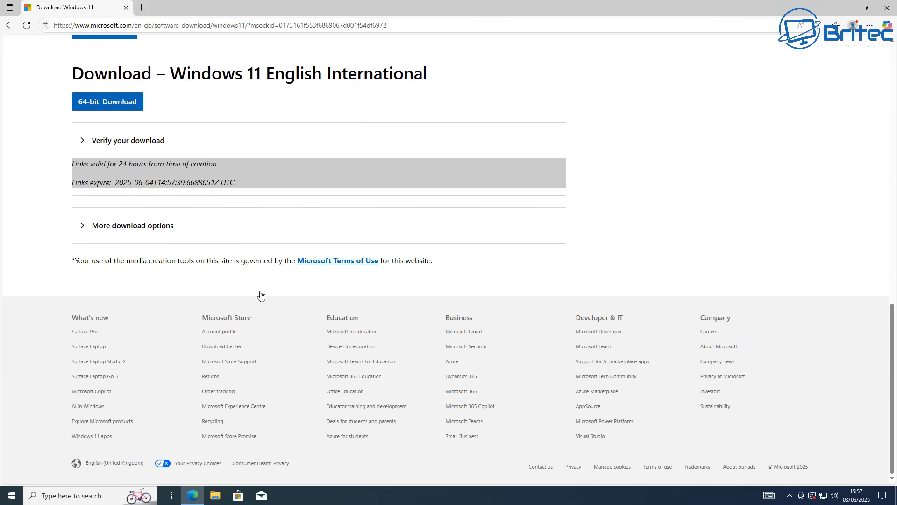
left_click(107, 101)
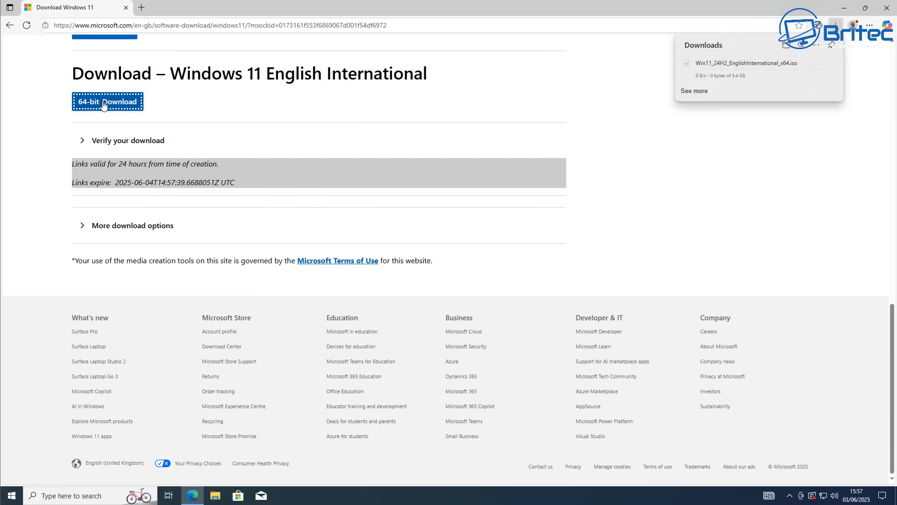
scroll("up", 3)
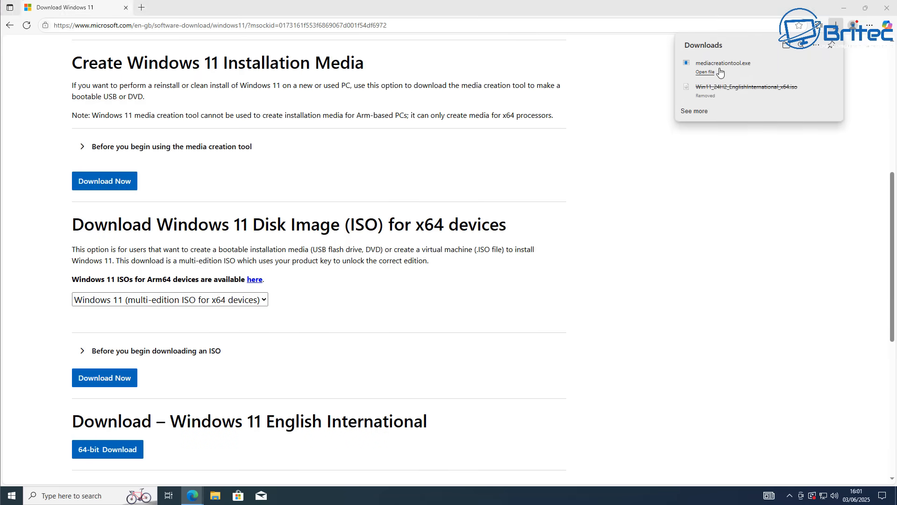
mouse_move(512, 272)
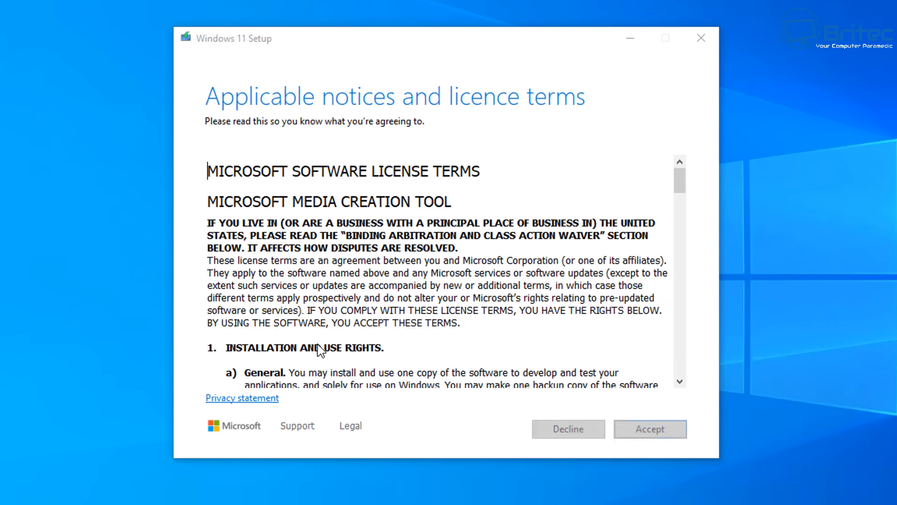
Accept the terms, keep the recommended edition, and save Windows.iso to Downloads
left_click(650, 429)
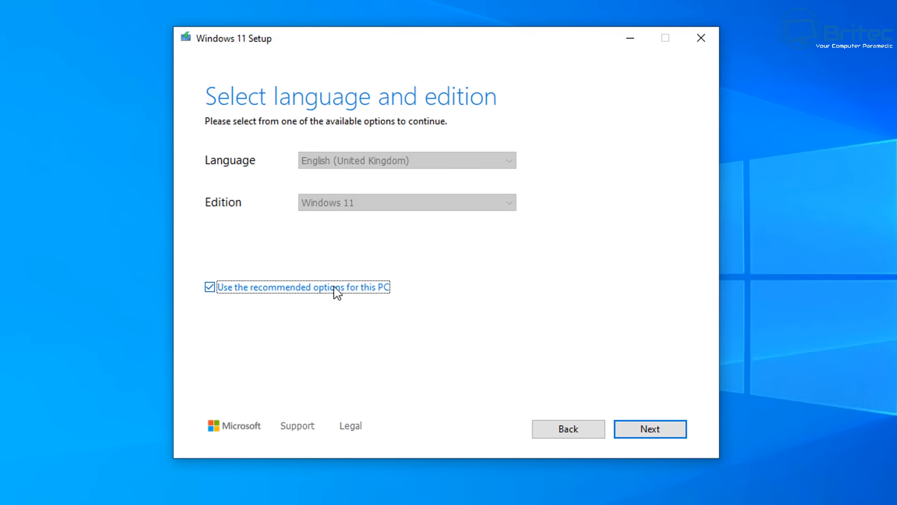
mouse_move(346, 296)
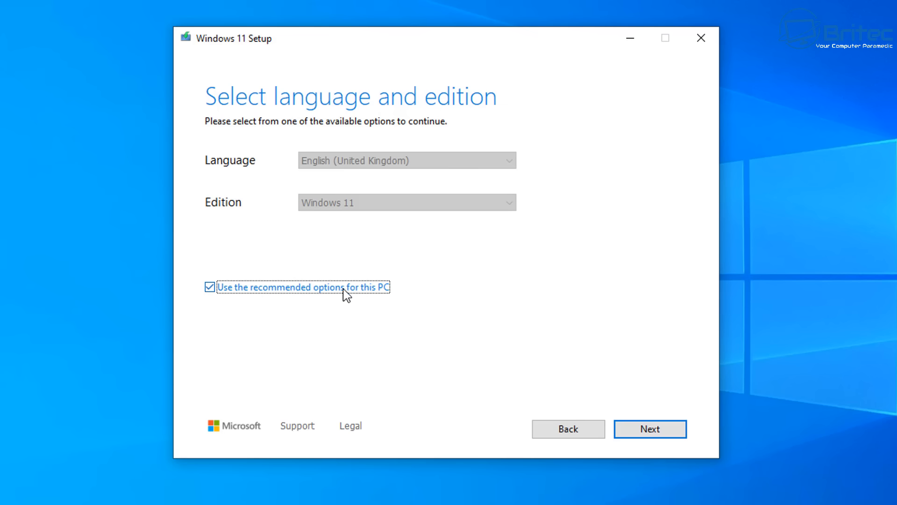
mouse_move(255, 294)
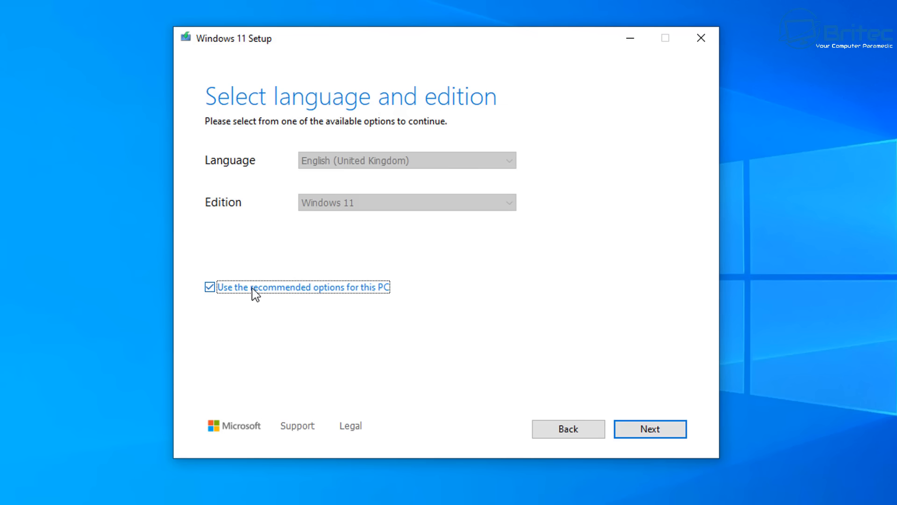
mouse_move(316, 240)
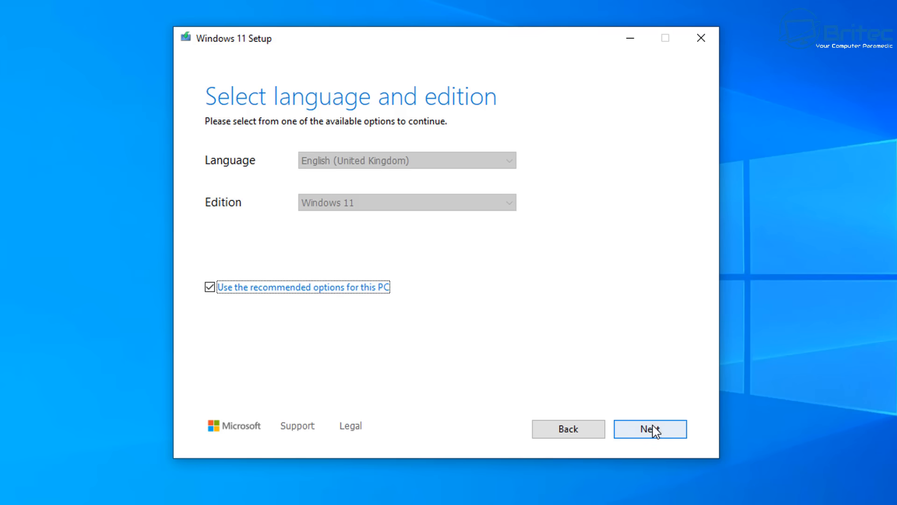
left_click(650, 429)
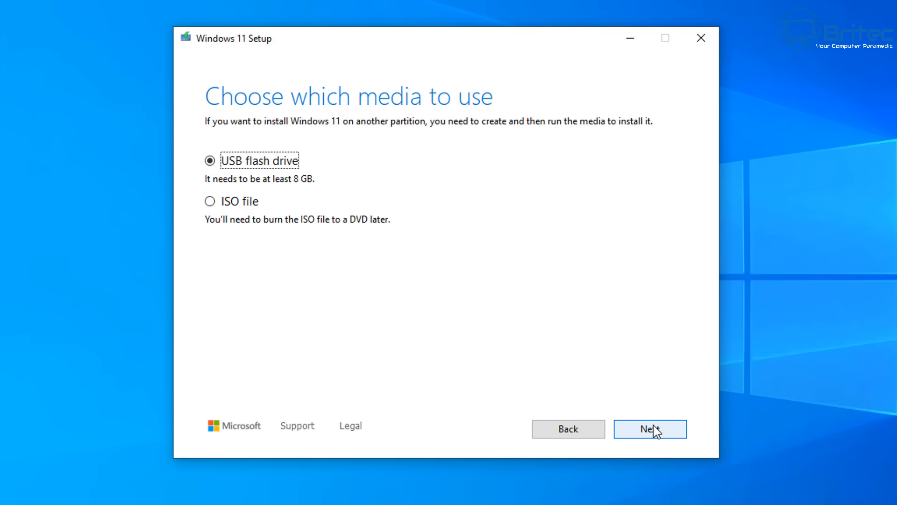
left_click(209, 201)
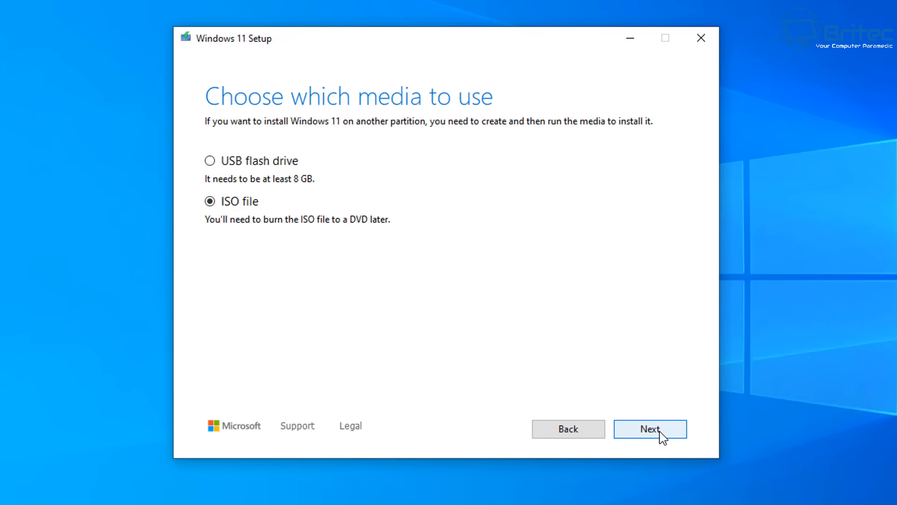
left_click(649, 428)
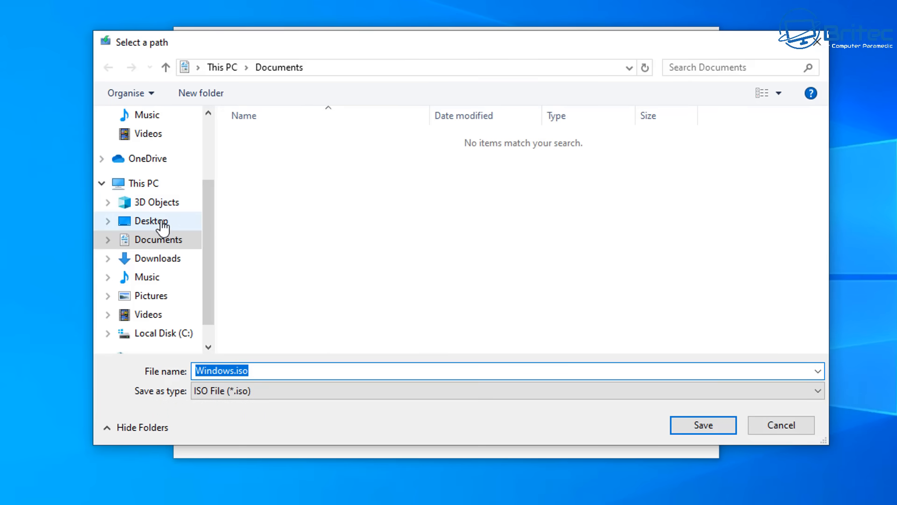
left_click(157, 258)
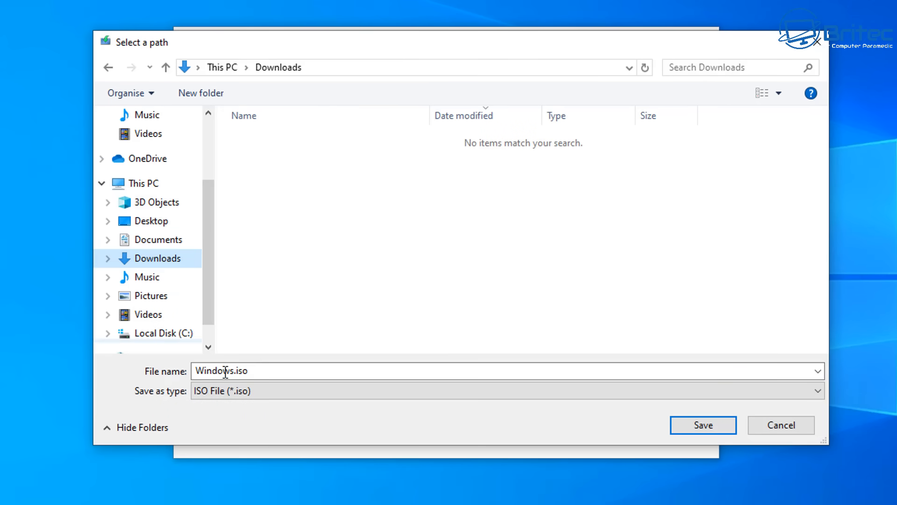
left_click(703, 425)
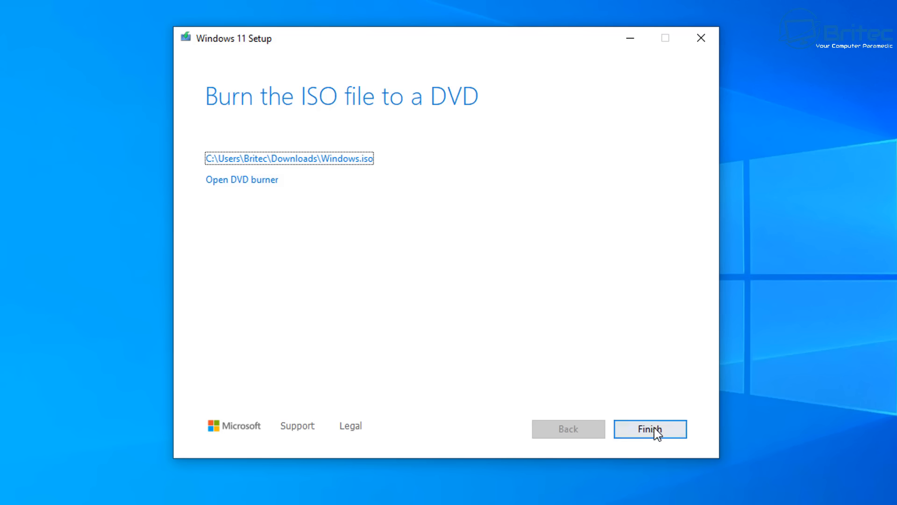
left_click(649, 428)
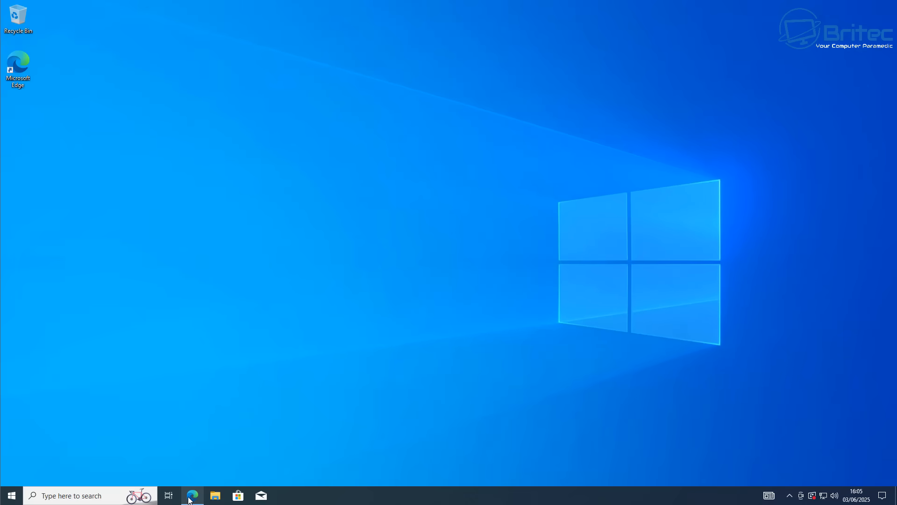
Close the Edge window and delete mediacreationtool.exe from the Downloads folder
right_click(192, 495)
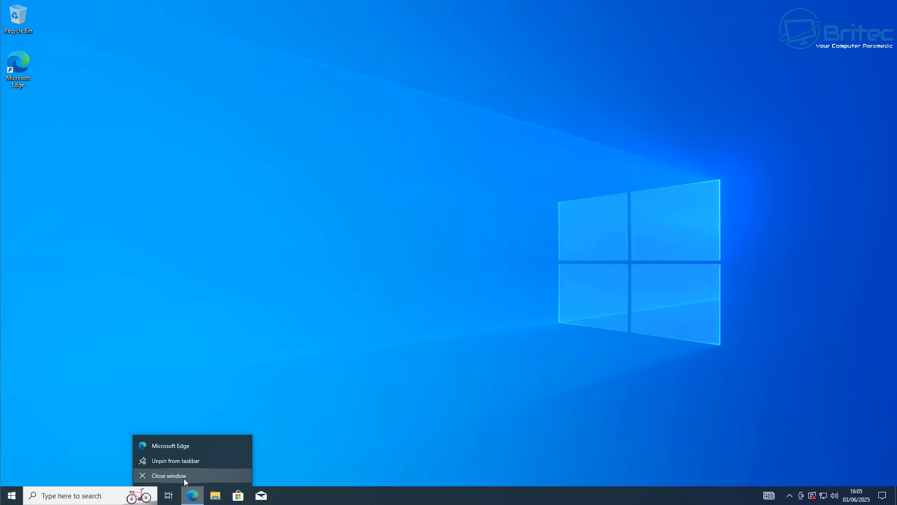
left_click(168, 475)
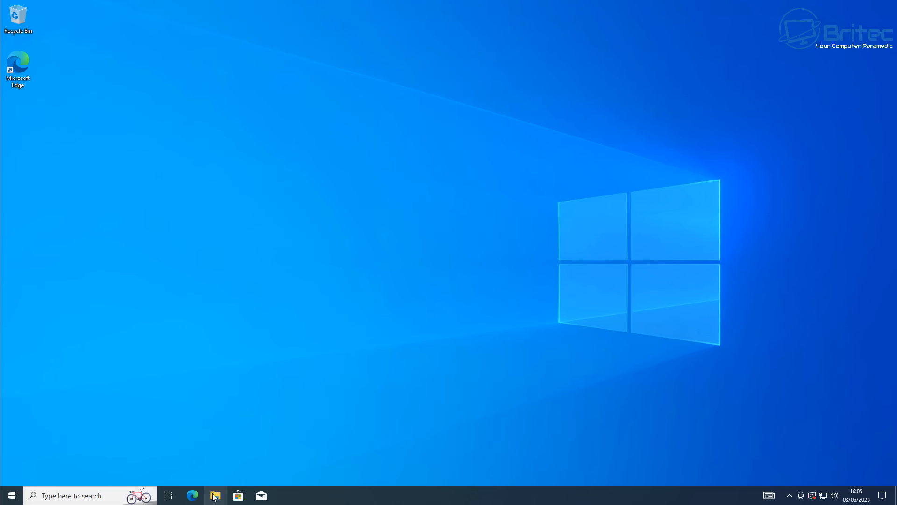
left_click(214, 496)
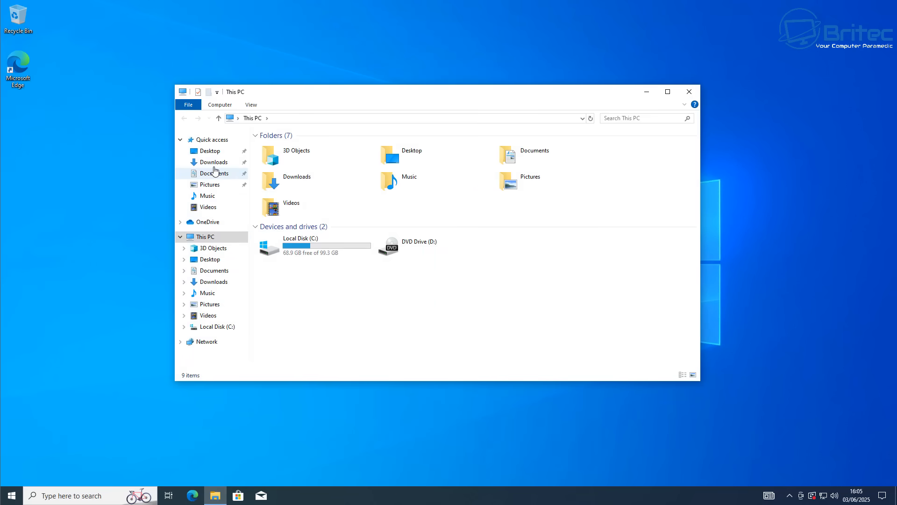
left_click(212, 162)
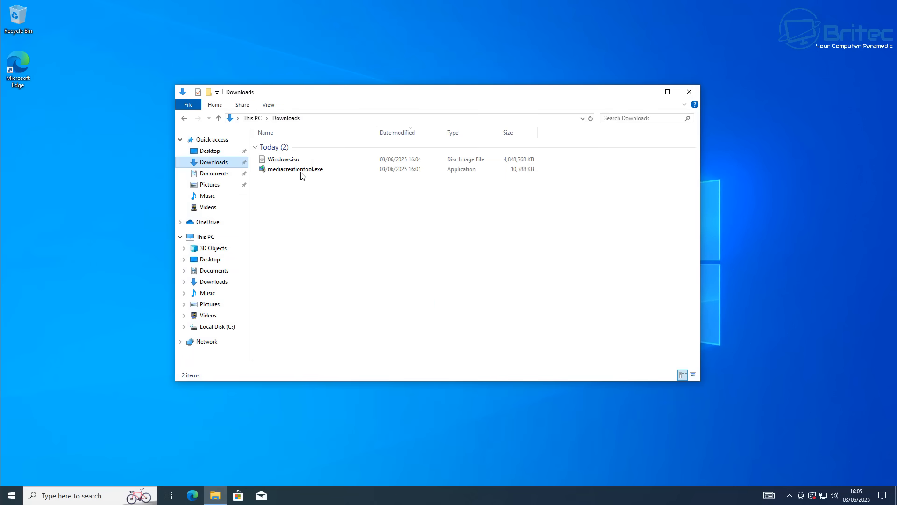
right_click(296, 169)
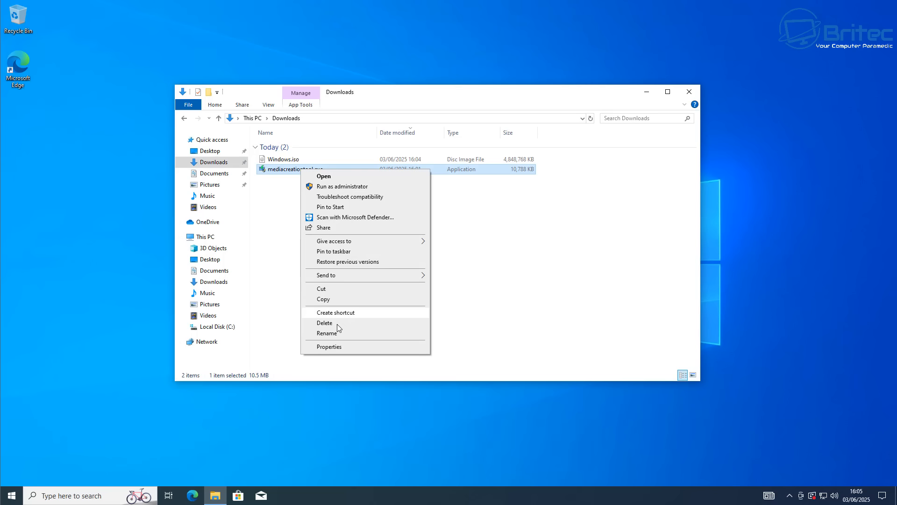
left_click(325, 322)
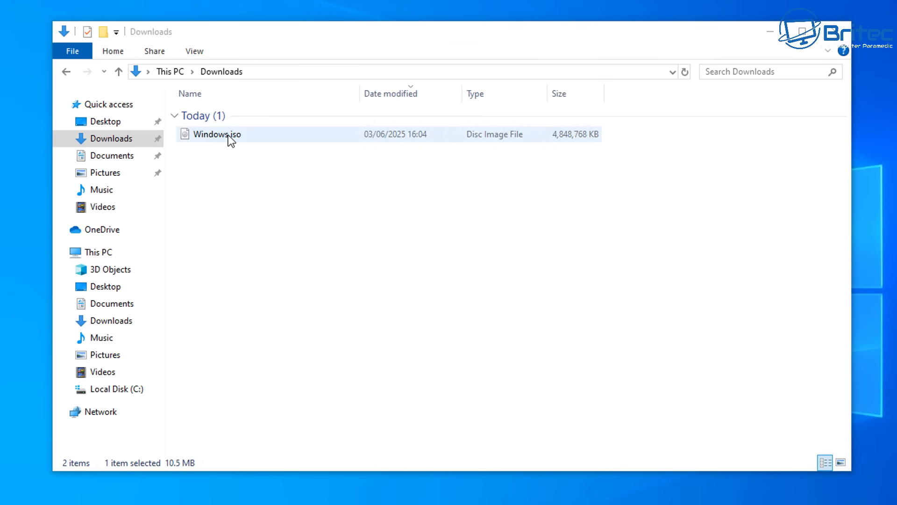
Mount Windows.iso as DVD Drive (E:), check it under This PC, and close Explorer
right_click(215, 134)
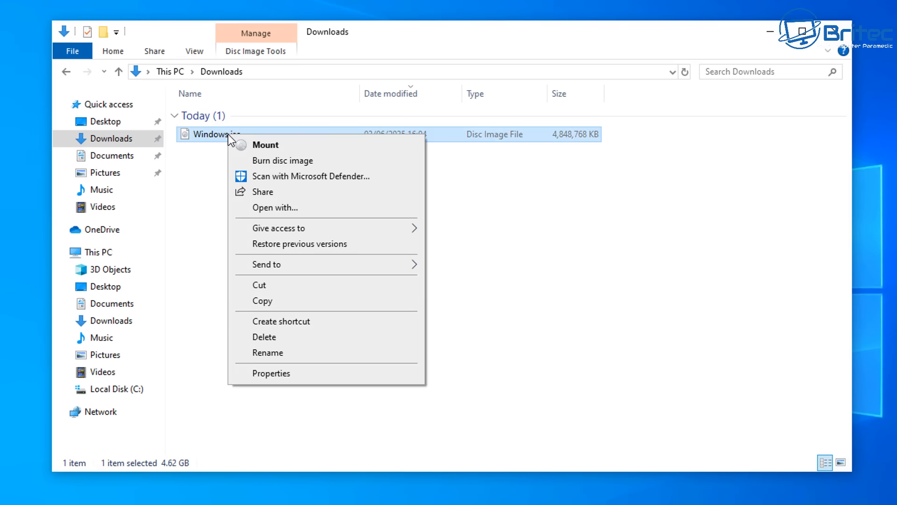
mouse_move(272, 149)
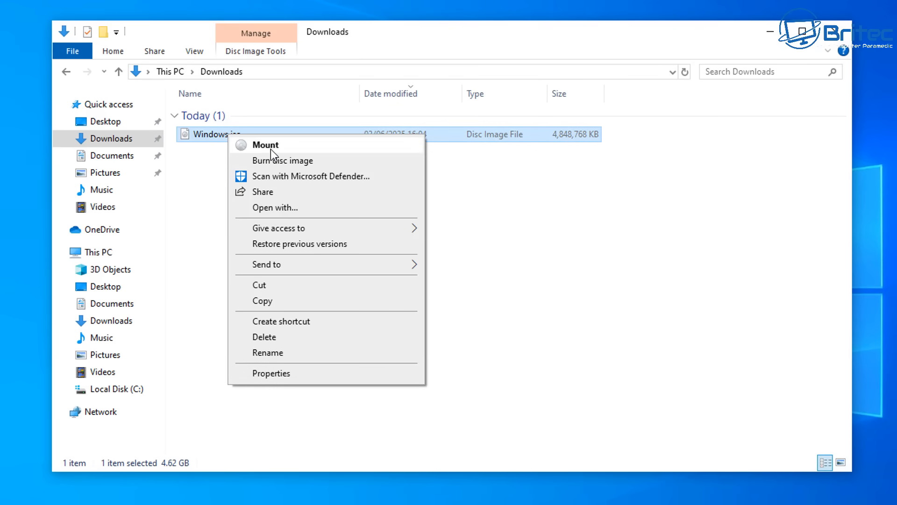
left_click(264, 145)
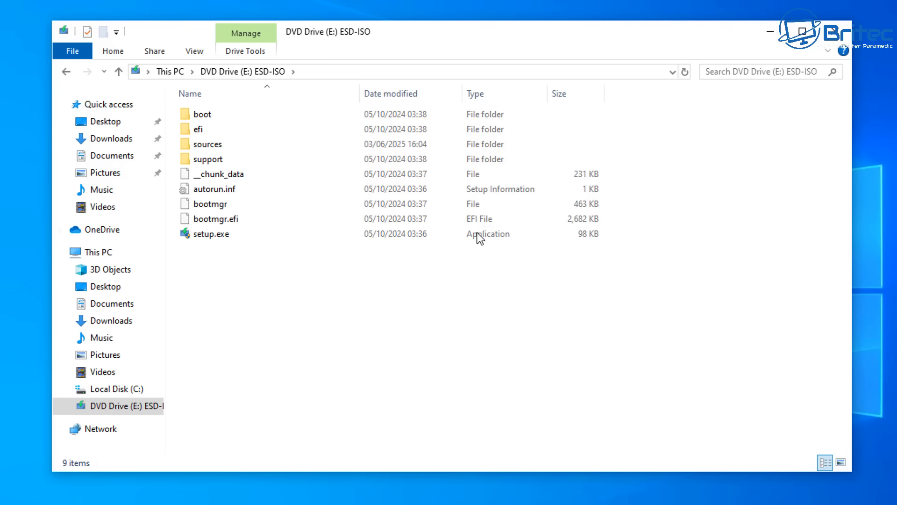
mouse_move(324, 353)
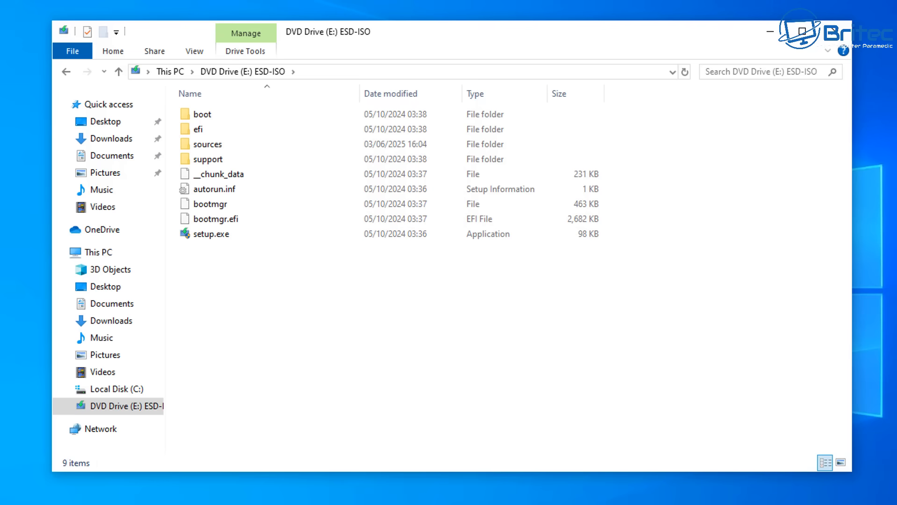
left_click(97, 252)
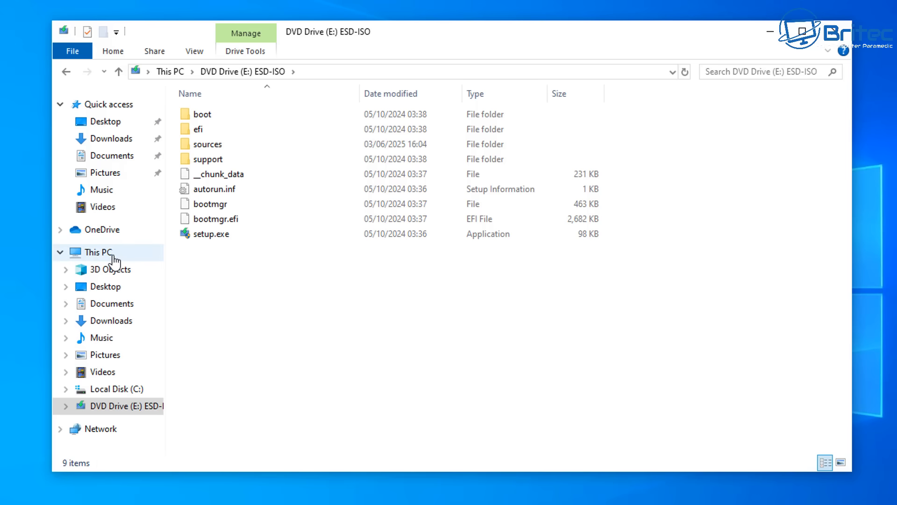
left_click(94, 252)
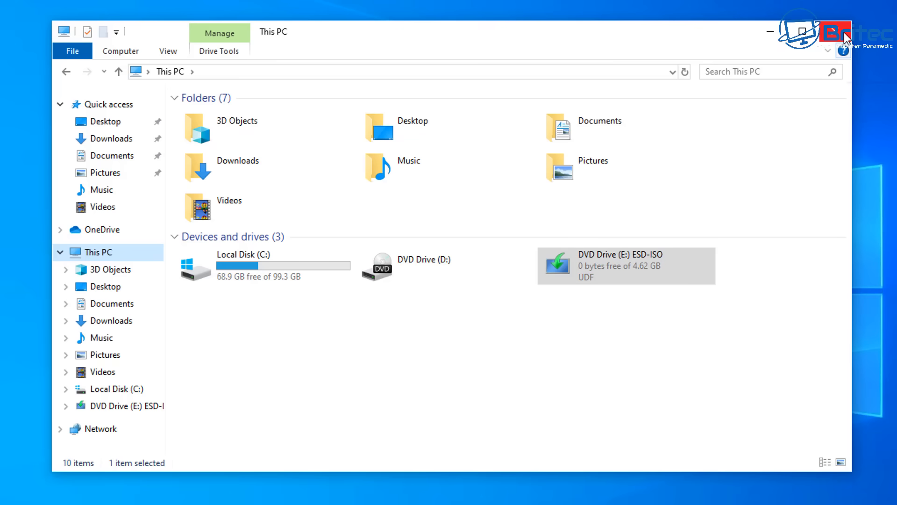
mouse_move(846, 32)
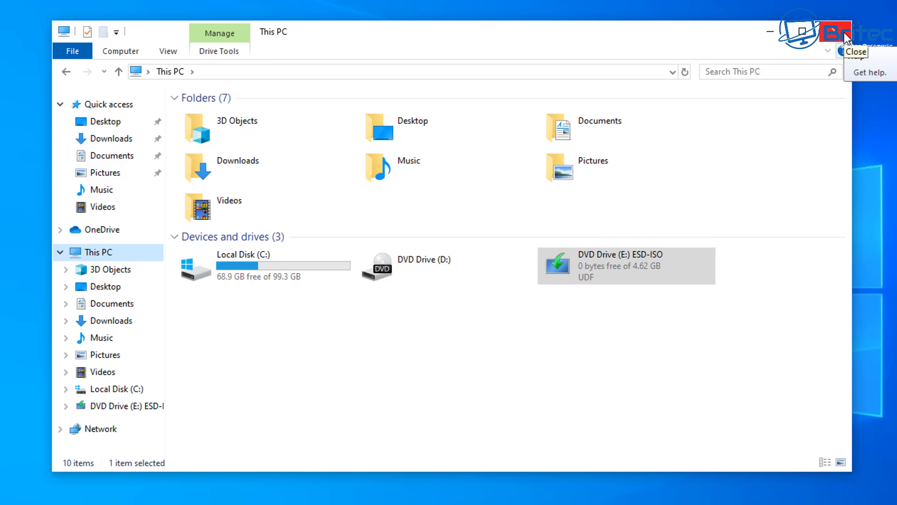
left_click(832, 31)
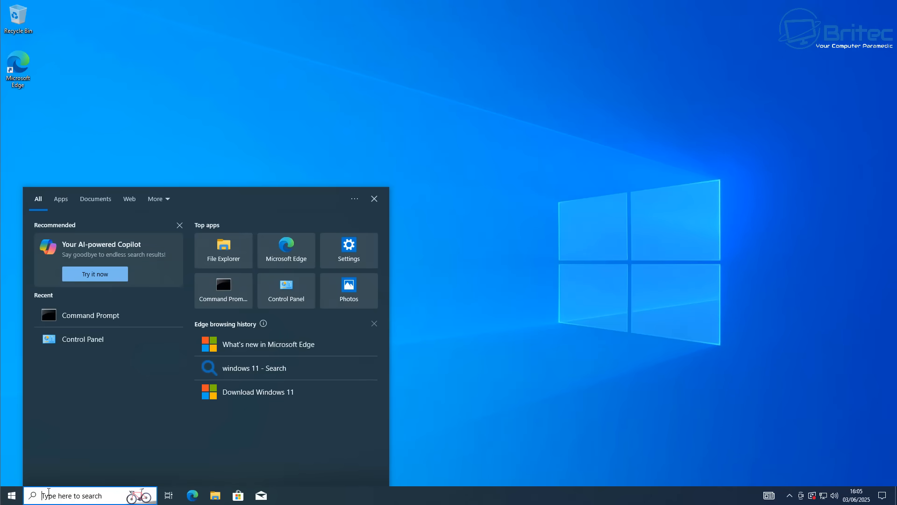
Search for cmd and run Command Prompt as administrator
type("cmd")
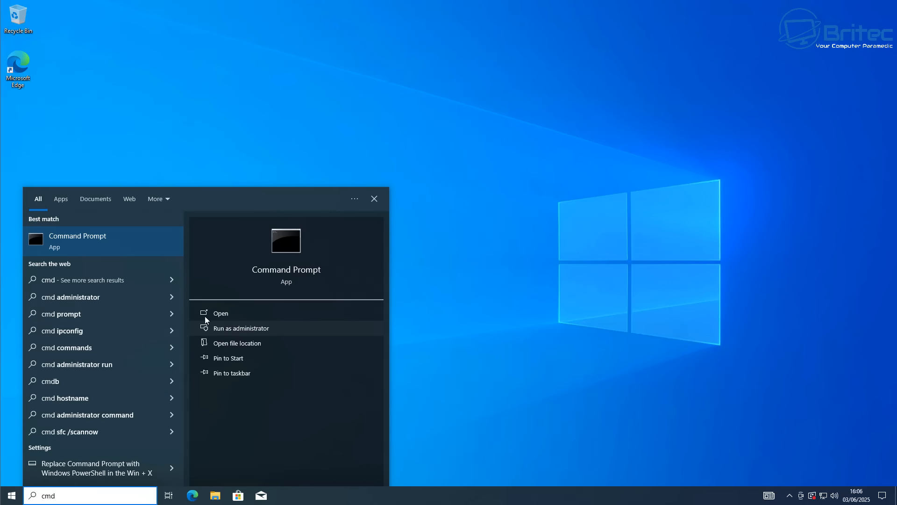
mouse_move(261, 334)
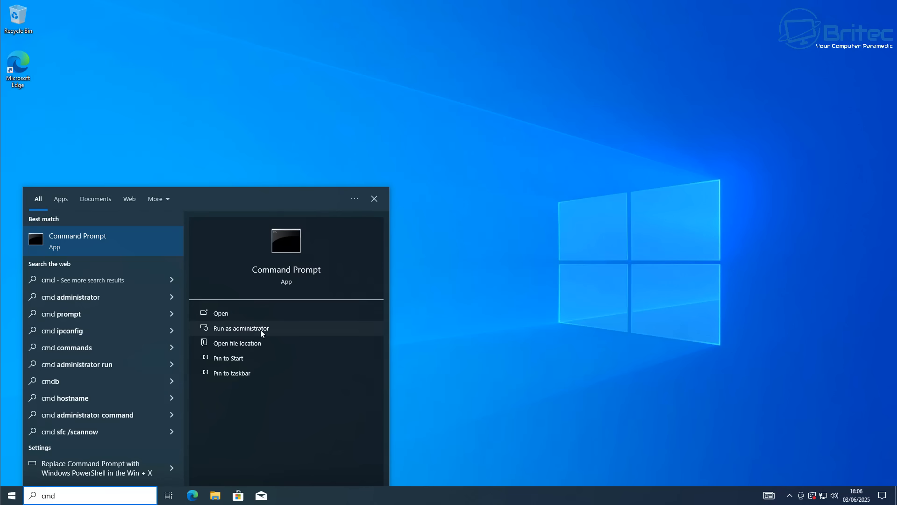
left_click(239, 328)
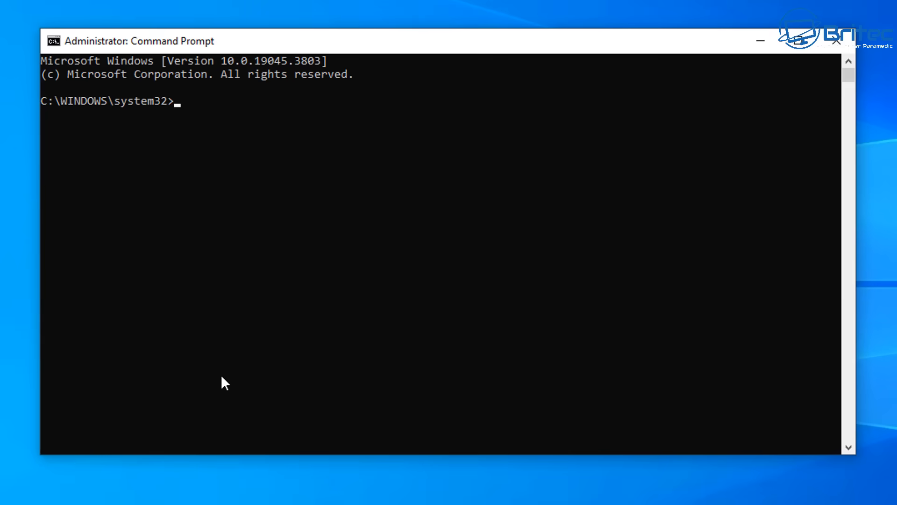
Switch to drive E: and run 'setup.exe /product server'
type("e:")
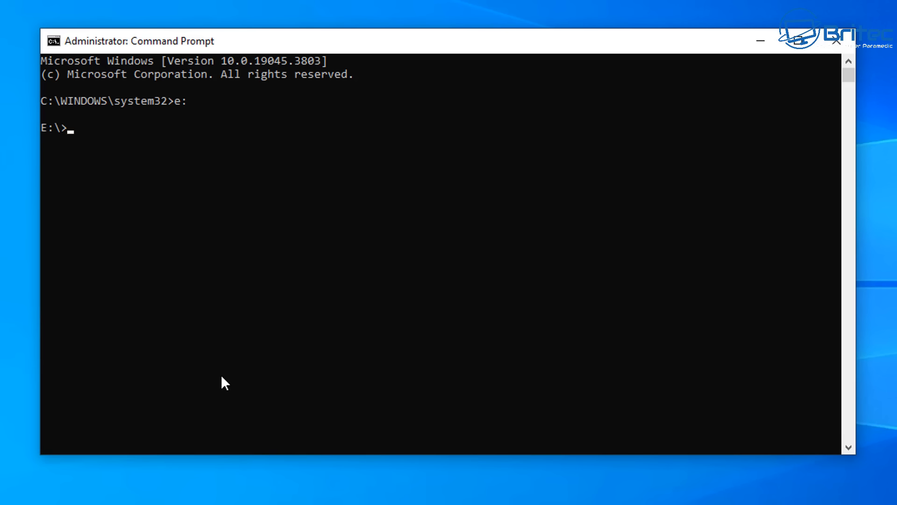
type("se")
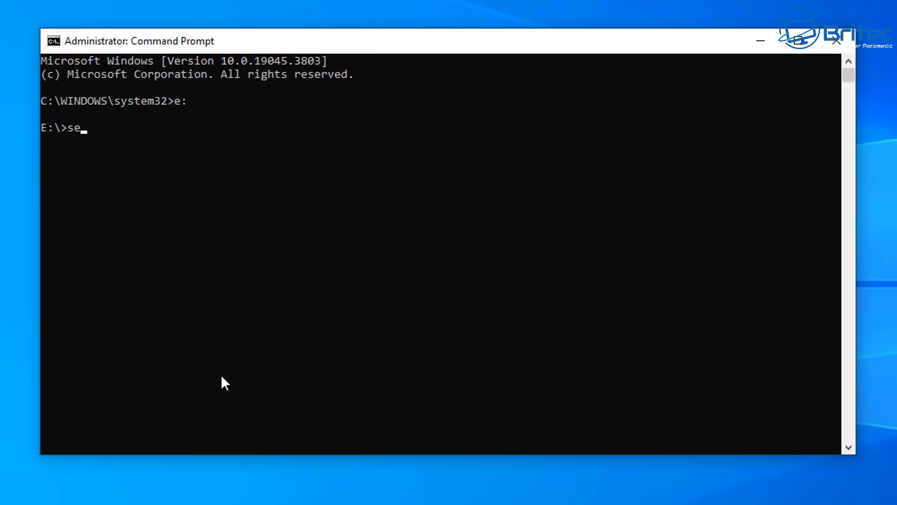
type("tup")
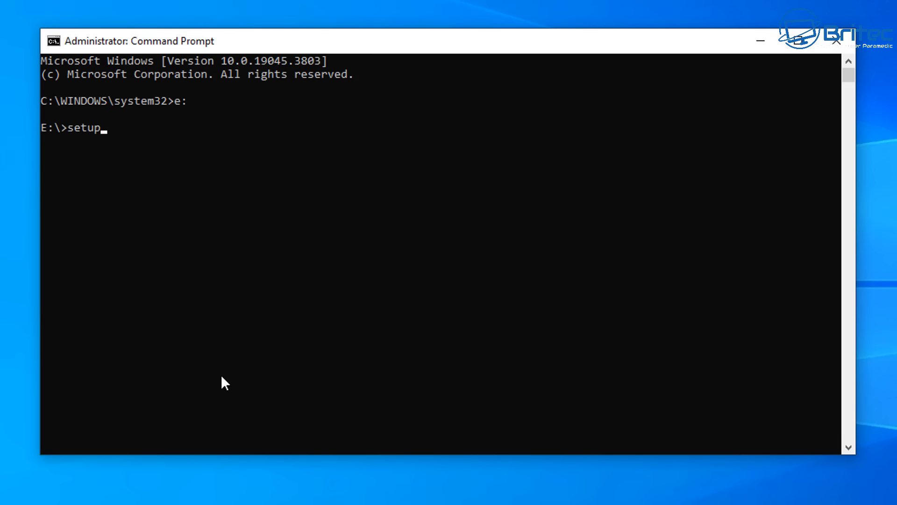
type(".exe")
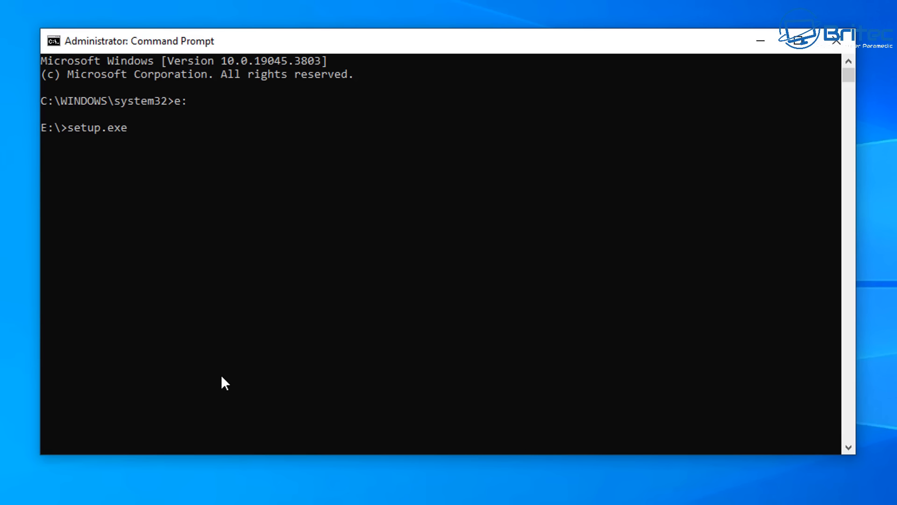
type("/produ")
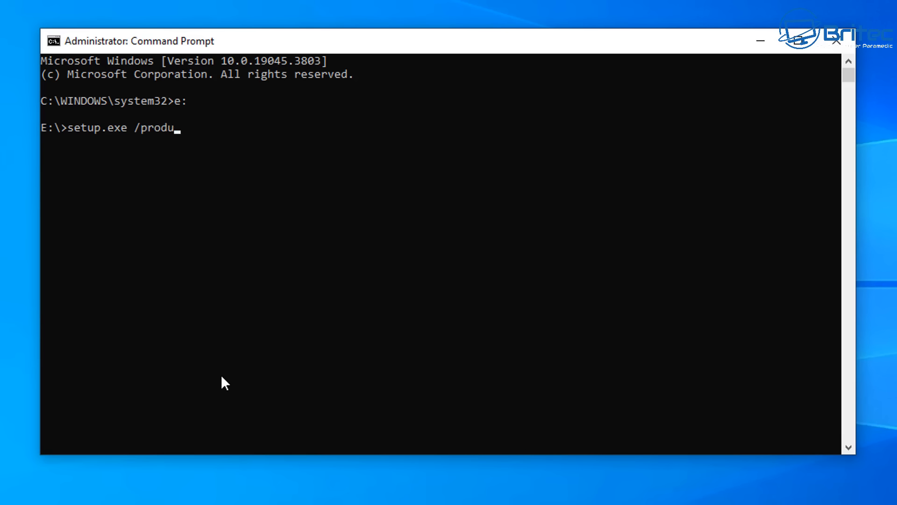
type("ct")
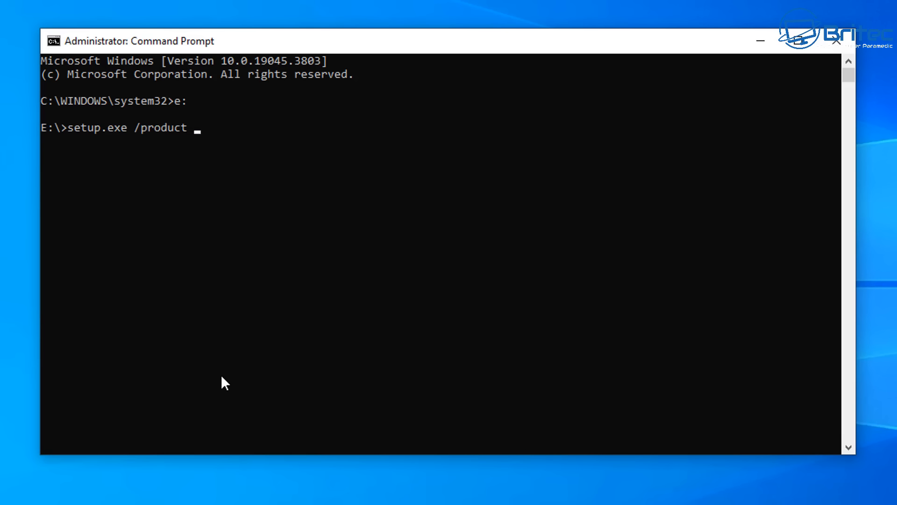
type("server")
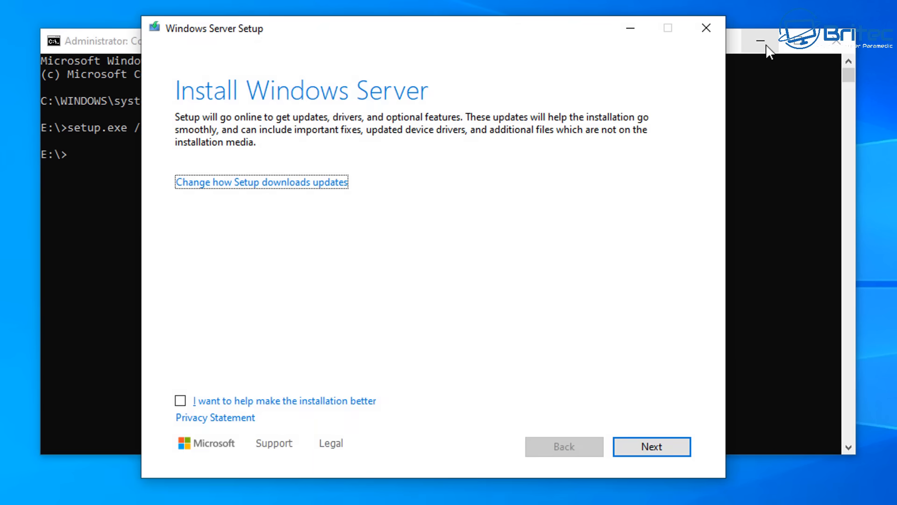
Minimize Command Prompt, set Setup updates to 'Not right now', and continue
left_click(762, 40)
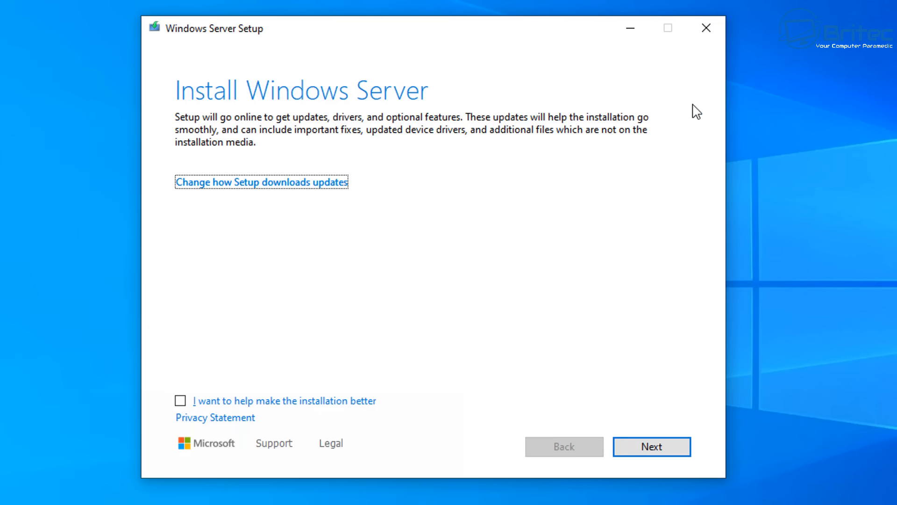
mouse_move(194, 122)
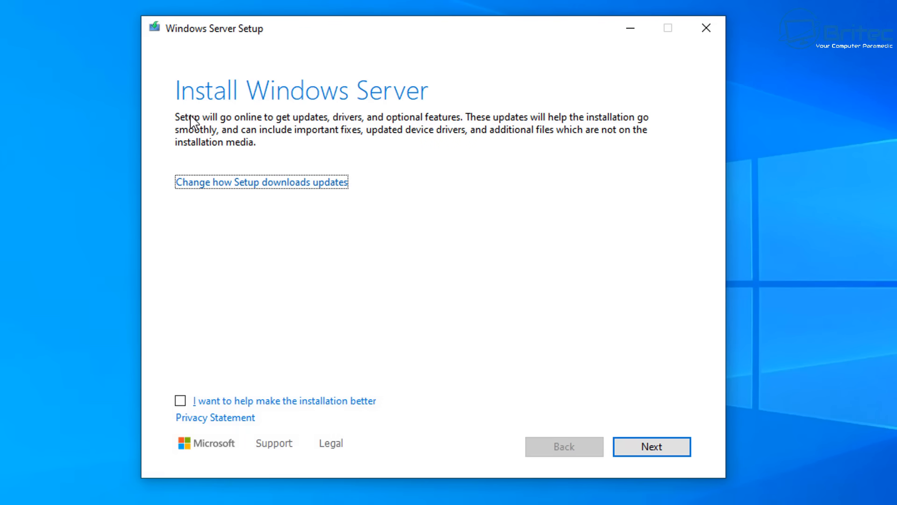
mouse_move(228, 107)
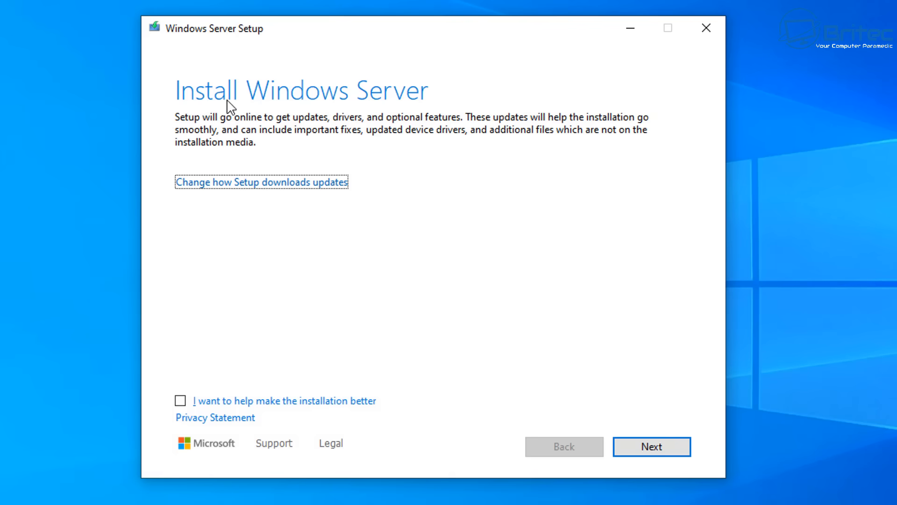
mouse_move(373, 124)
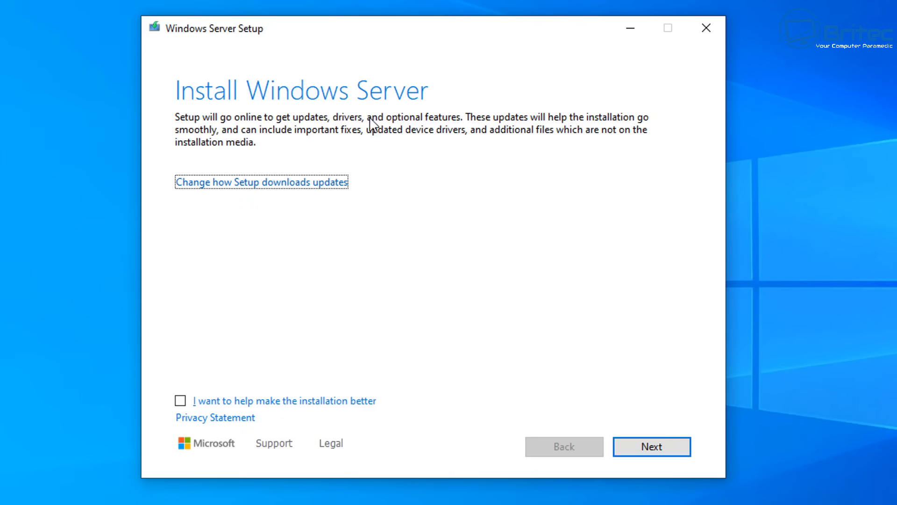
left_click(261, 182)
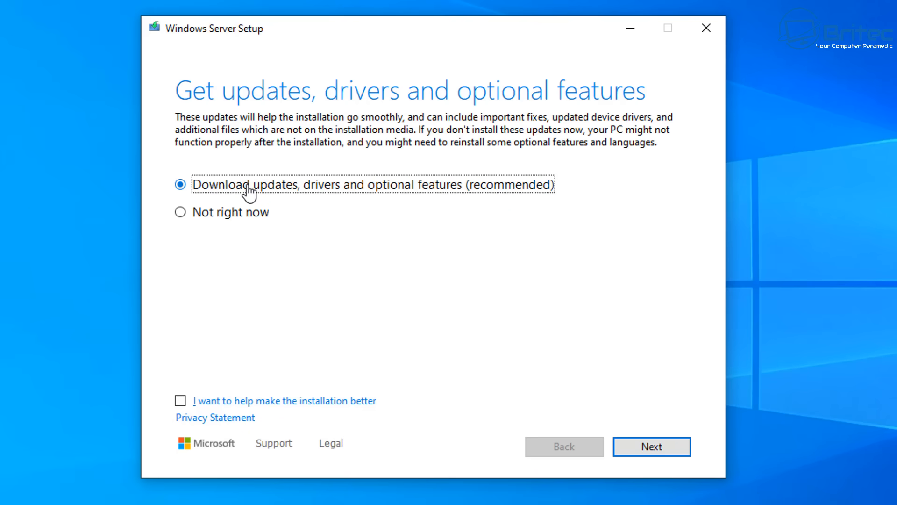
mouse_move(179, 212)
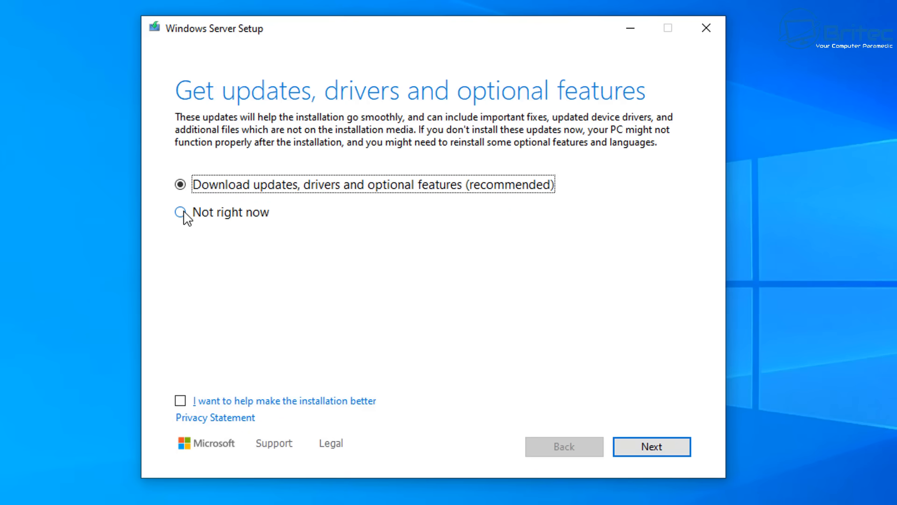
left_click(180, 212)
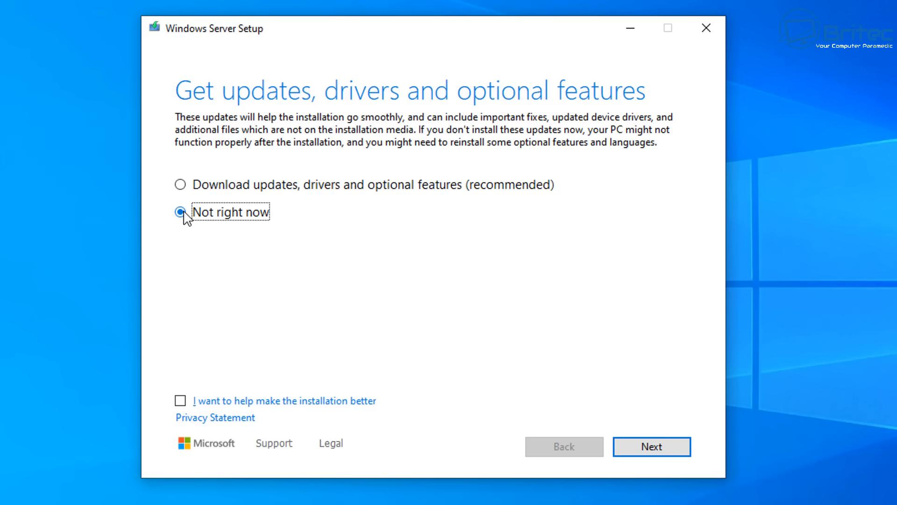
mouse_move(650, 446)
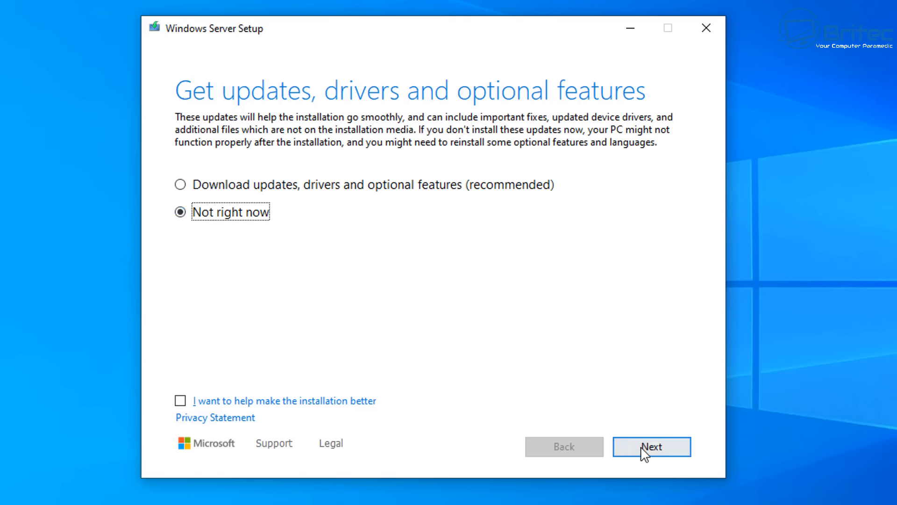
mouse_move(298, 422)
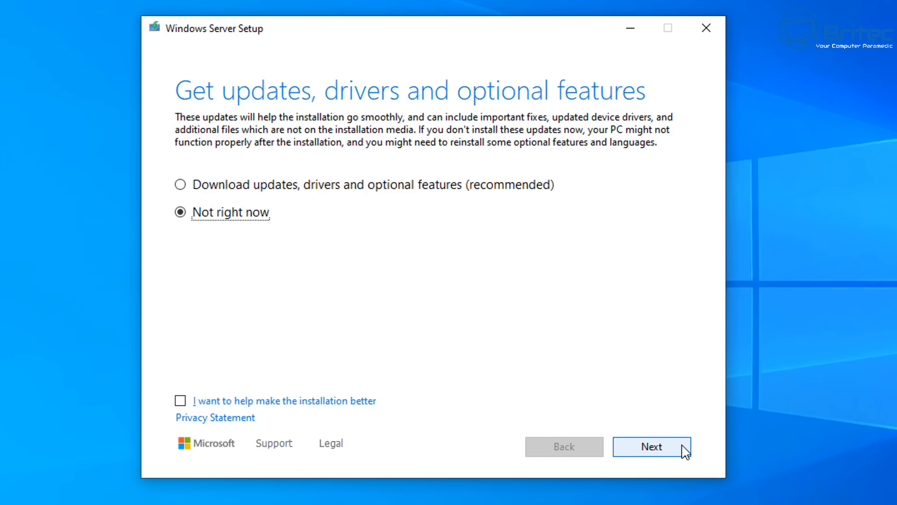
left_click(650, 446)
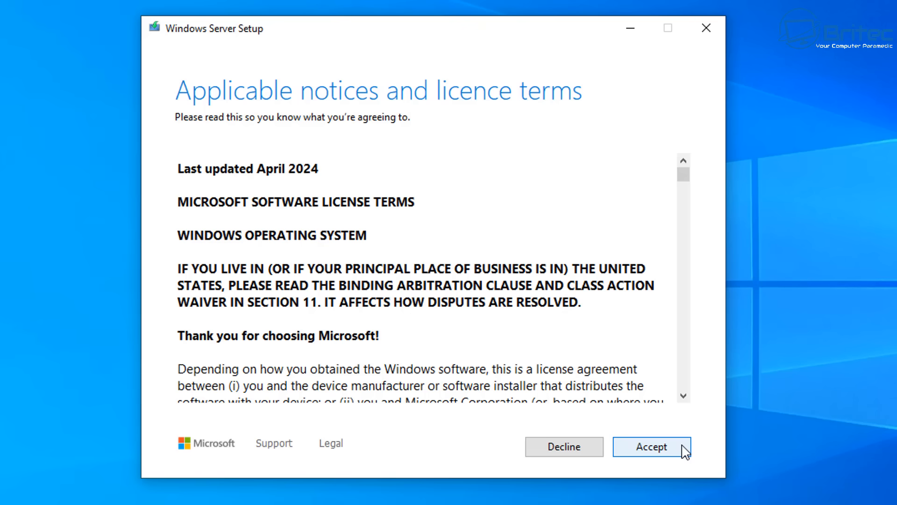
Accept the licence terms and choose 'Keep files, settings, and apps'
left_click(651, 446)
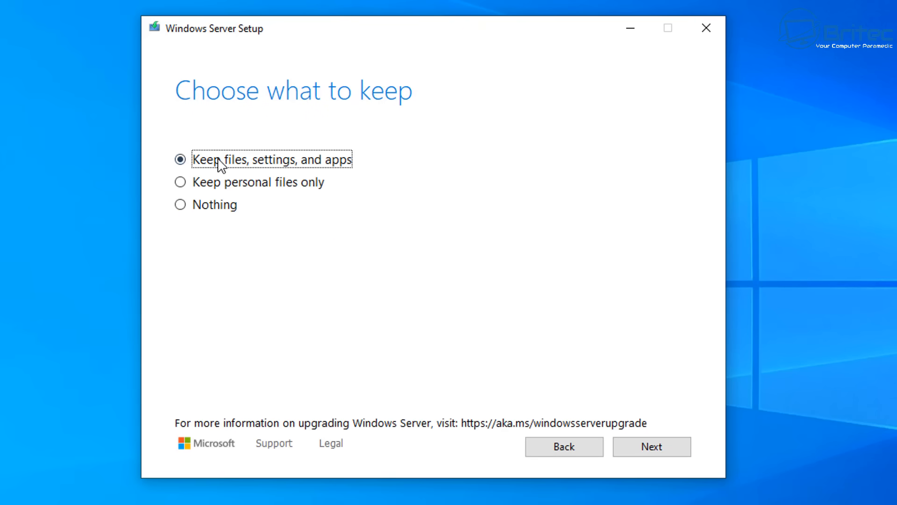
left_click(180, 204)
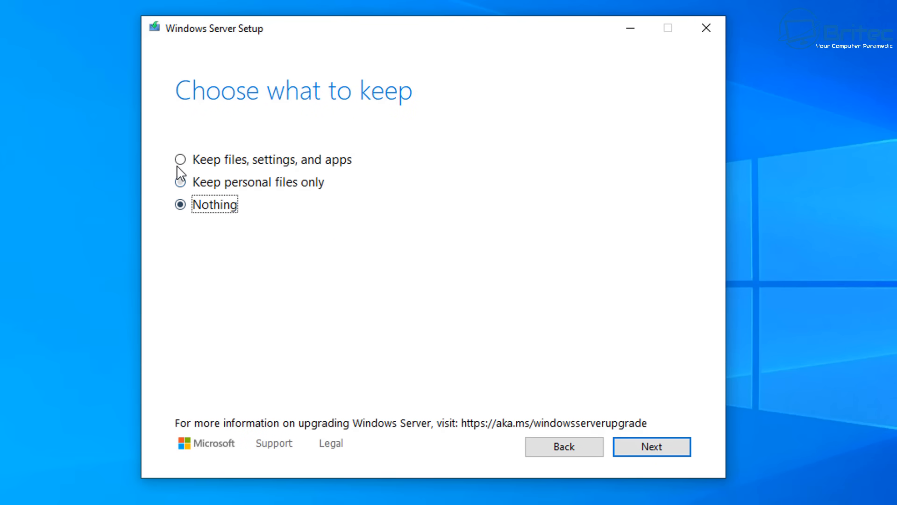
left_click(180, 159)
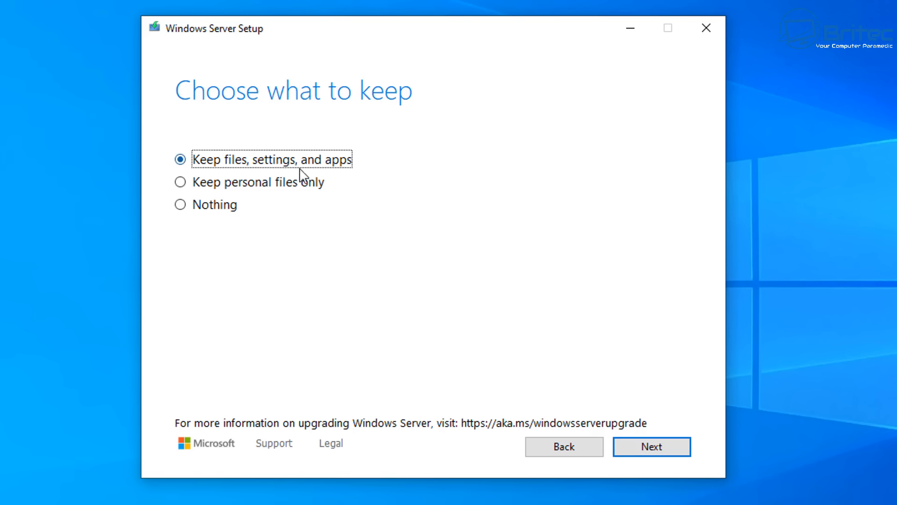
mouse_move(428, 375)
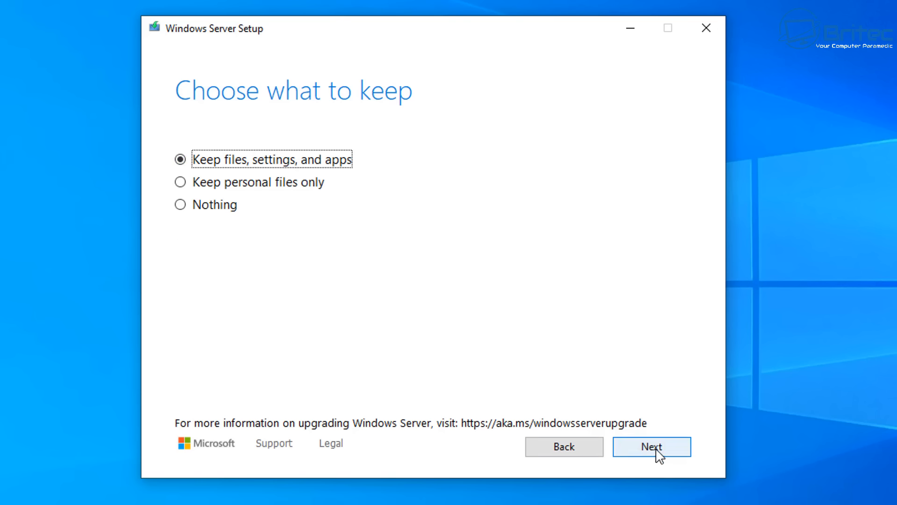
mouse_move(171, 159)
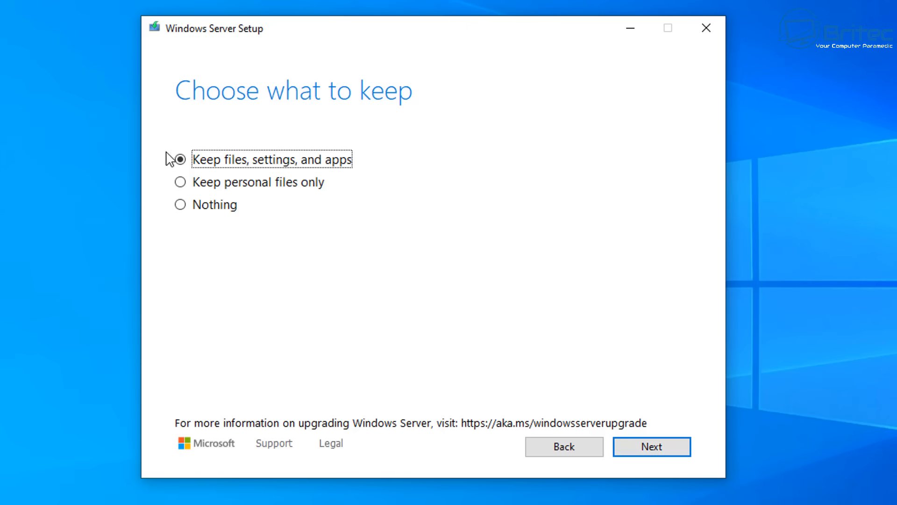
mouse_move(182, 181)
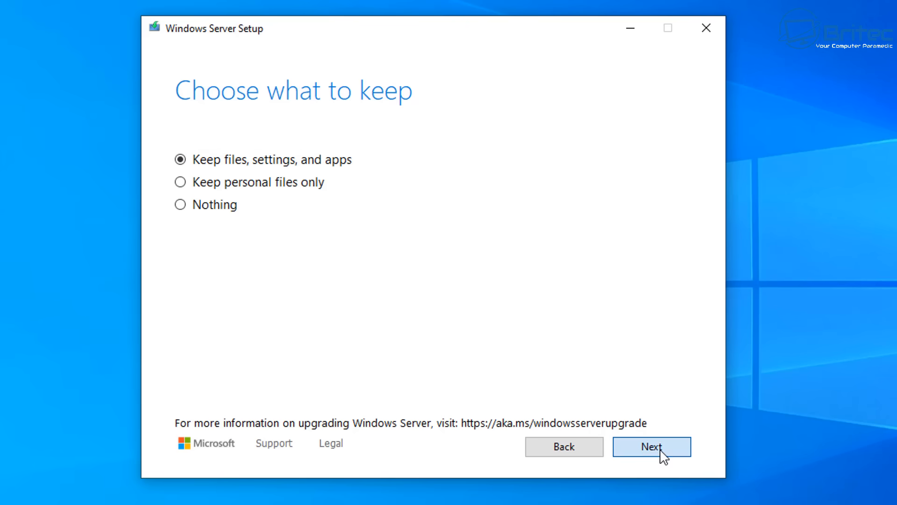
left_click(651, 446)
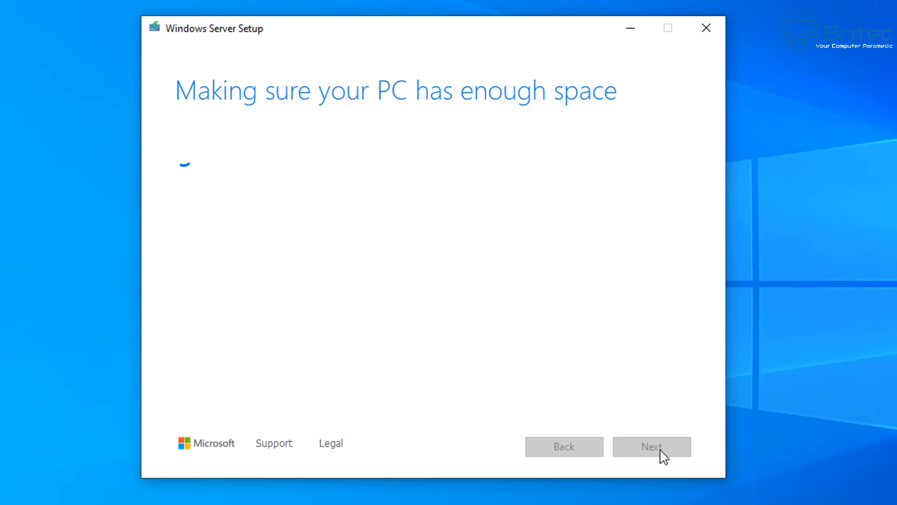
Confirm the Ready to install page and start the Windows 11 Pro upgrade
left_click(651, 446)
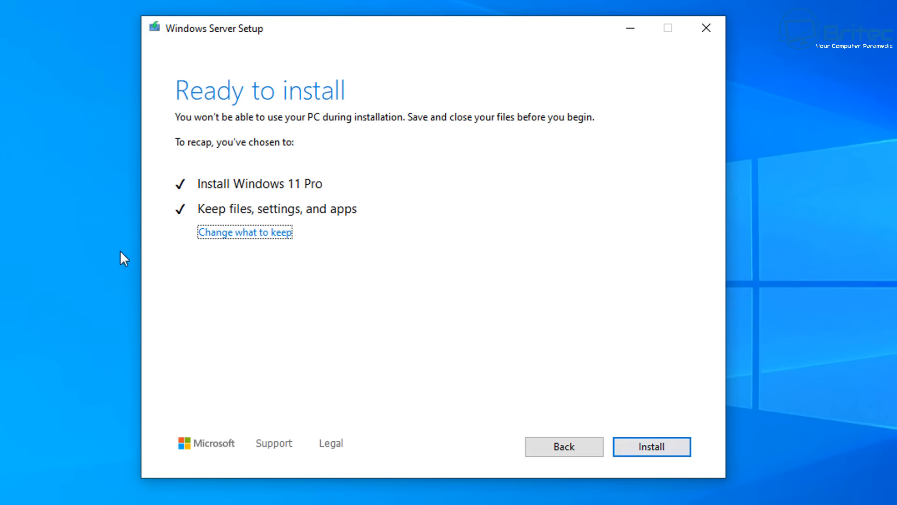
mouse_move(161, 312)
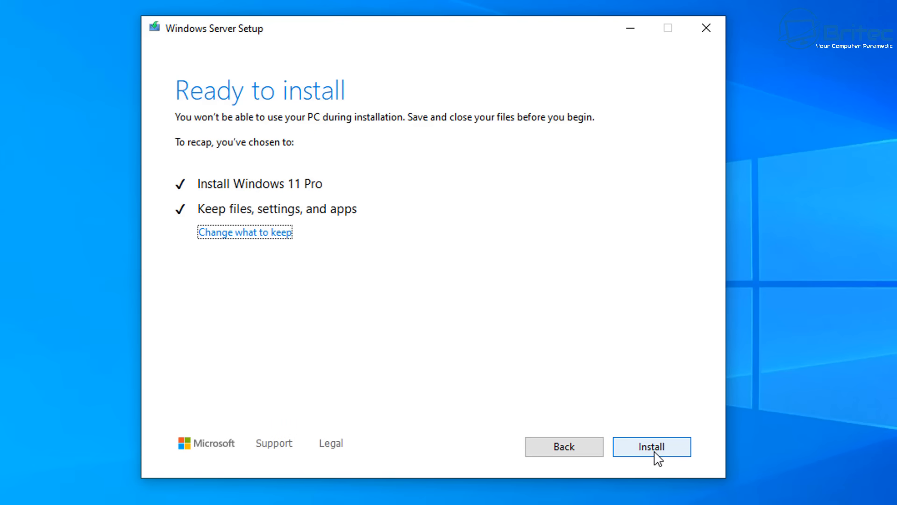
left_click(651, 446)
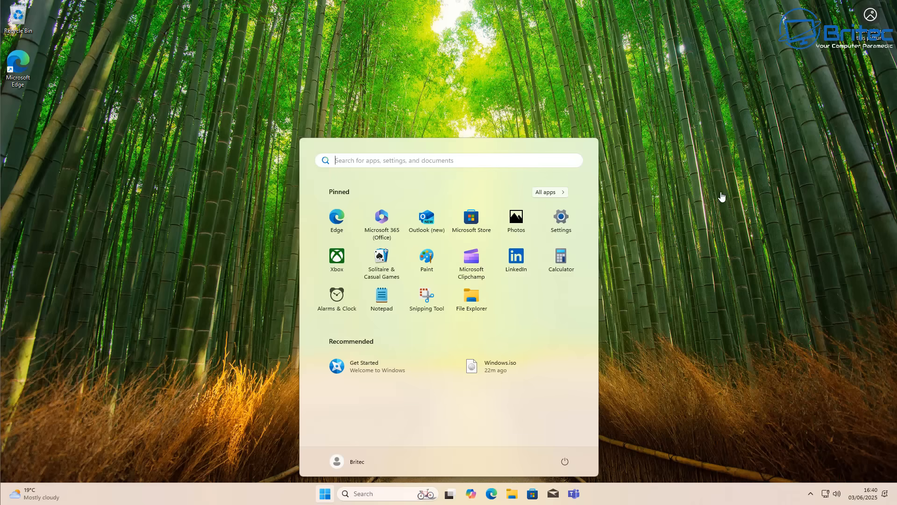
mouse_move(627, 268)
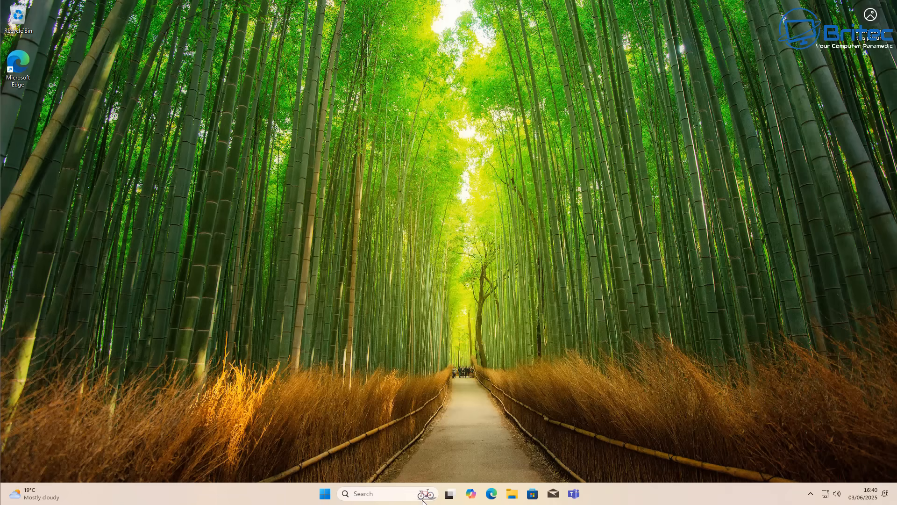
Check This PC in File Explorer, showing Local Disk (C:) with 56.8 GB free, then close it
left_click(510, 493)
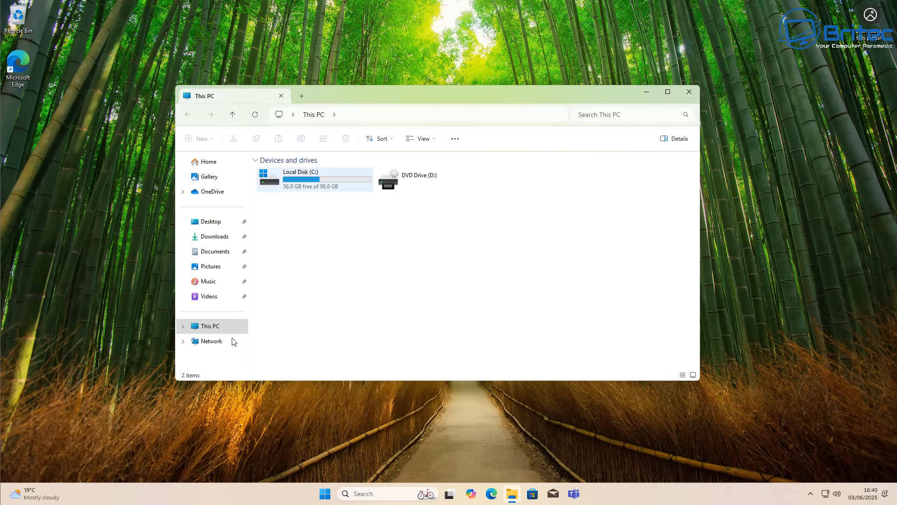
left_click(210, 325)
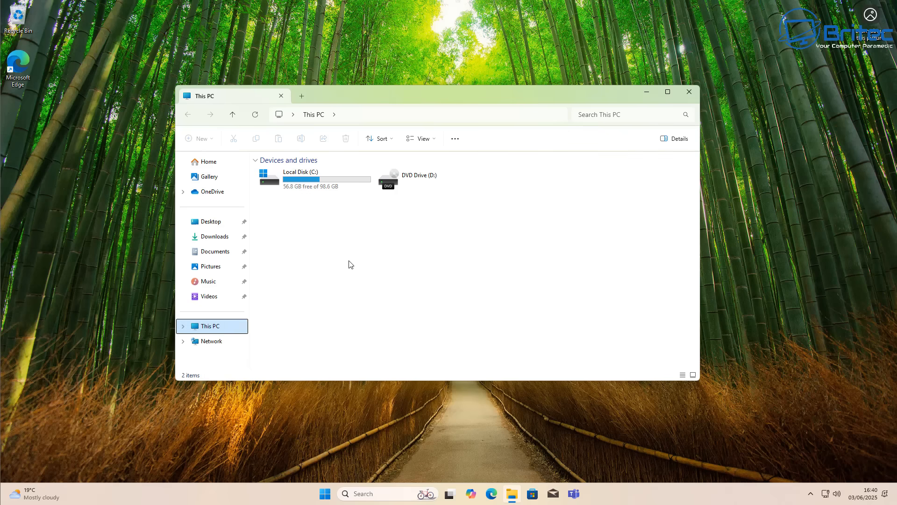
mouse_move(689, 92)
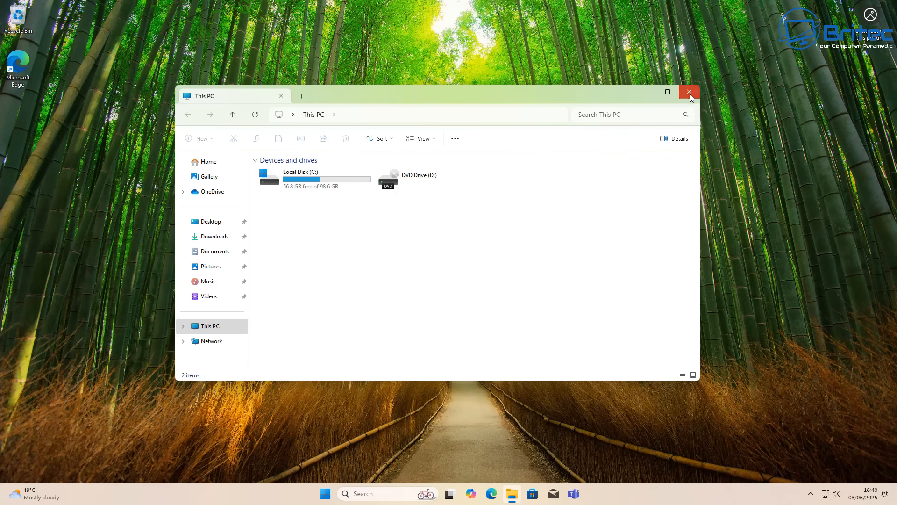
left_click(689, 92)
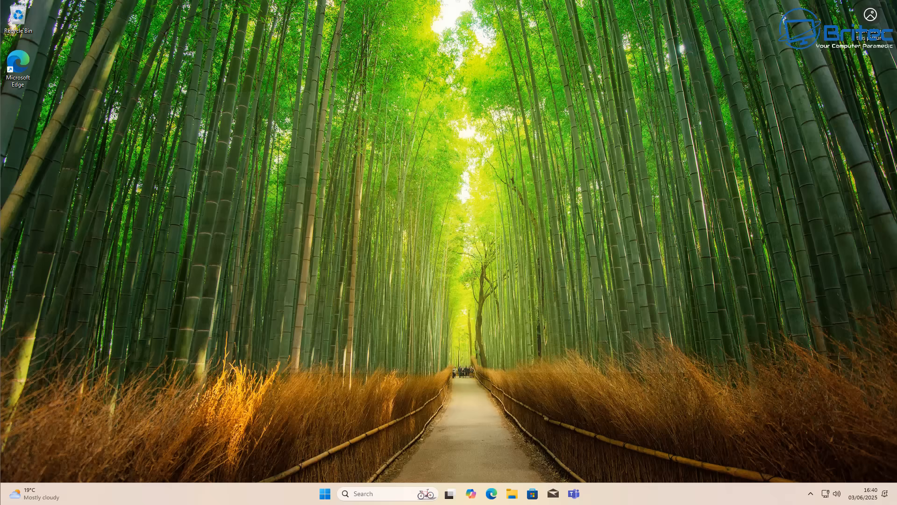
Download O&O AppBuster and O&O ShutUp10++ from their web pages, then check the Downloads list
left_click(491, 494)
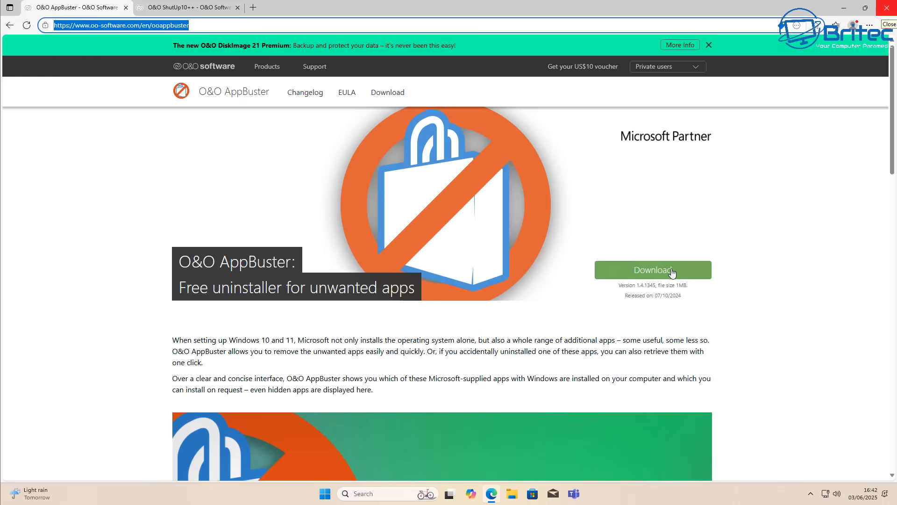
mouse_move(653, 270)
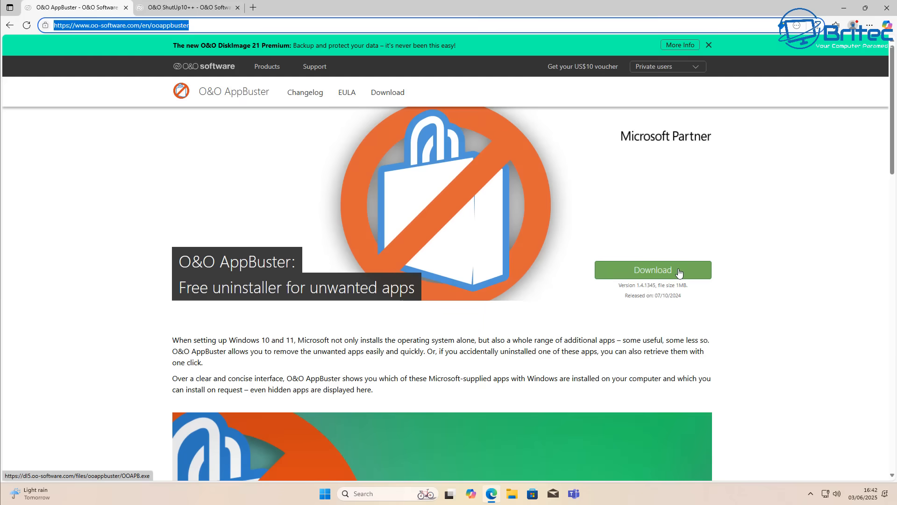
mouse_move(666, 274)
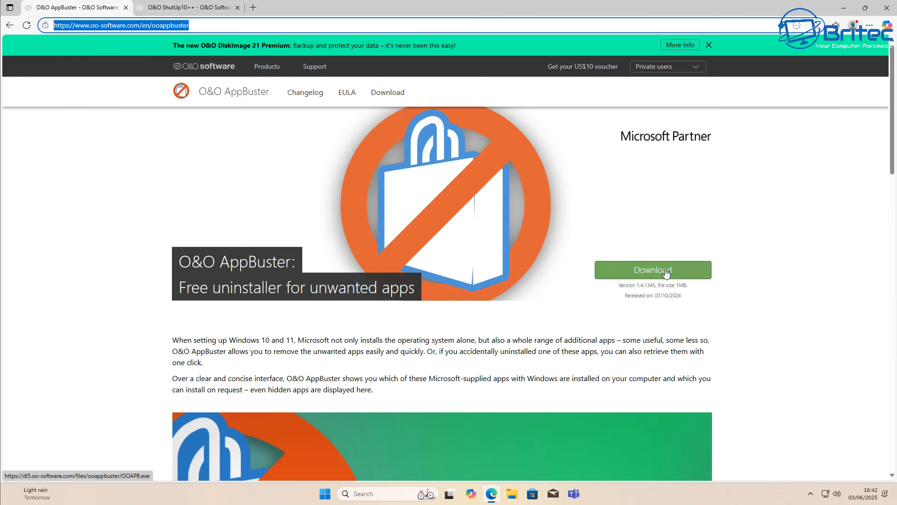
left_click(653, 270)
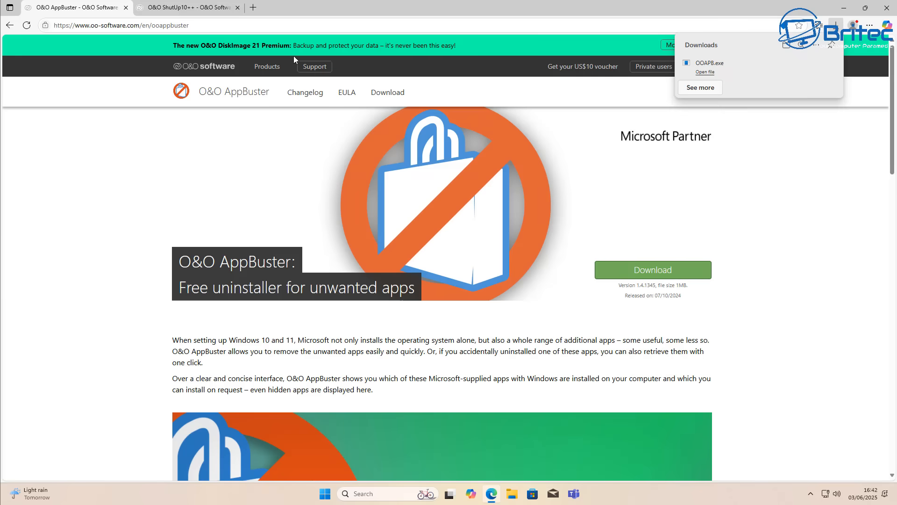
left_click(186, 7)
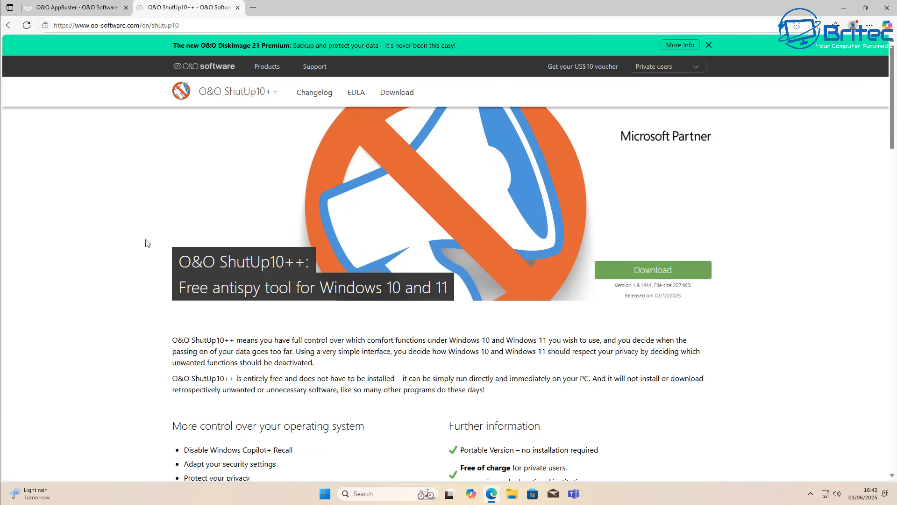
mouse_move(652, 269)
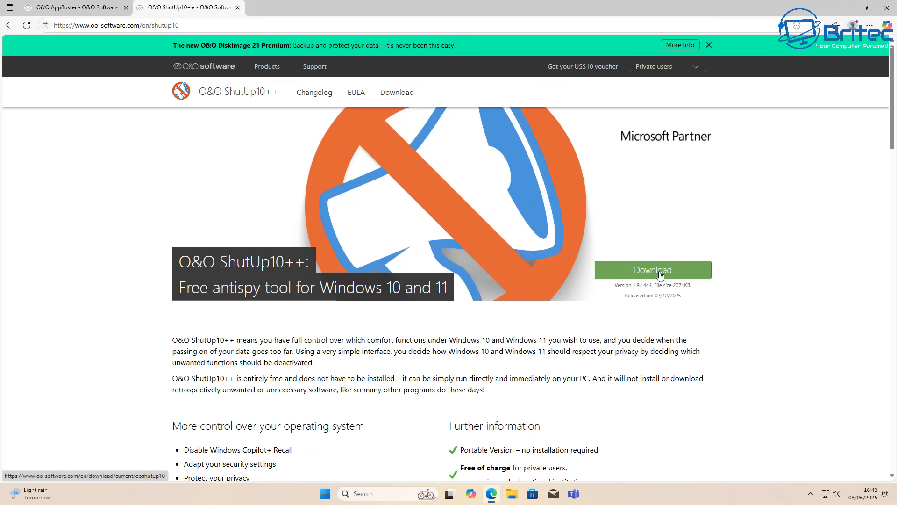
left_click(653, 269)
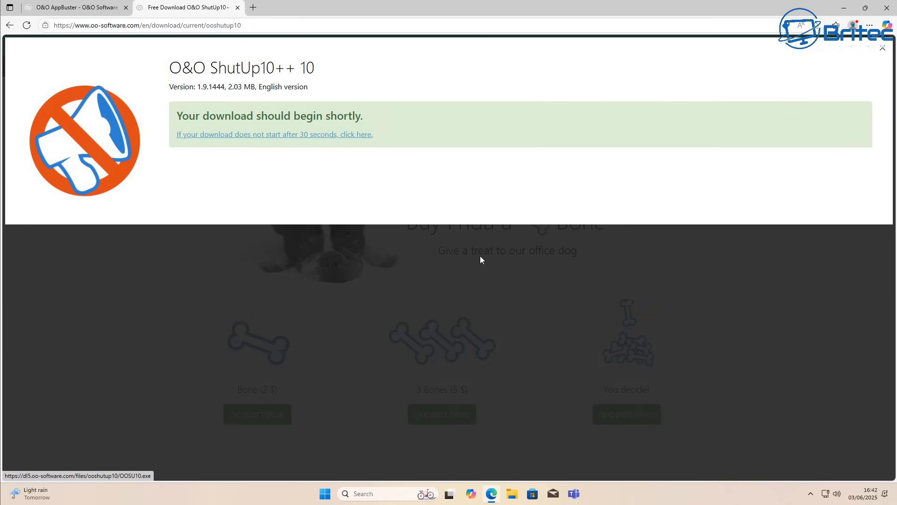
left_click(835, 26)
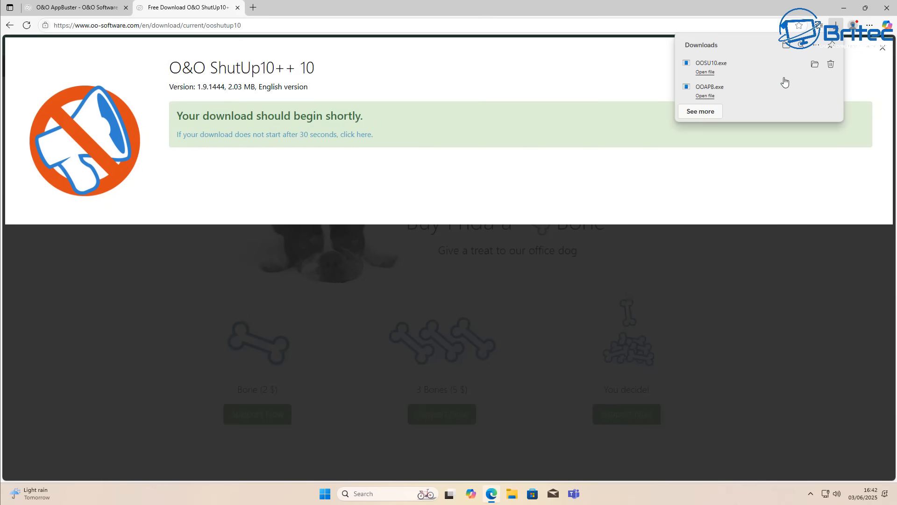
left_click(705, 95)
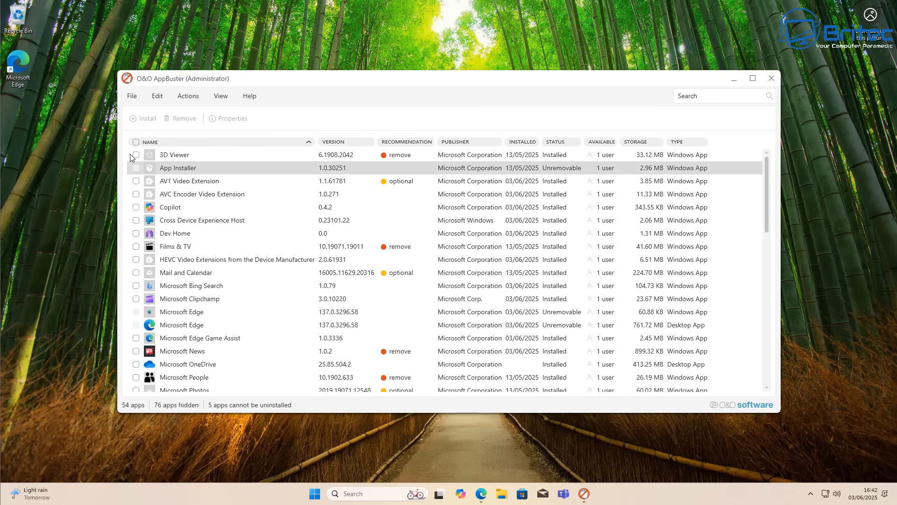
Tick 3D Viewer and other unwanted apps in AppBuster while scrolling down the list
left_click(135, 155)
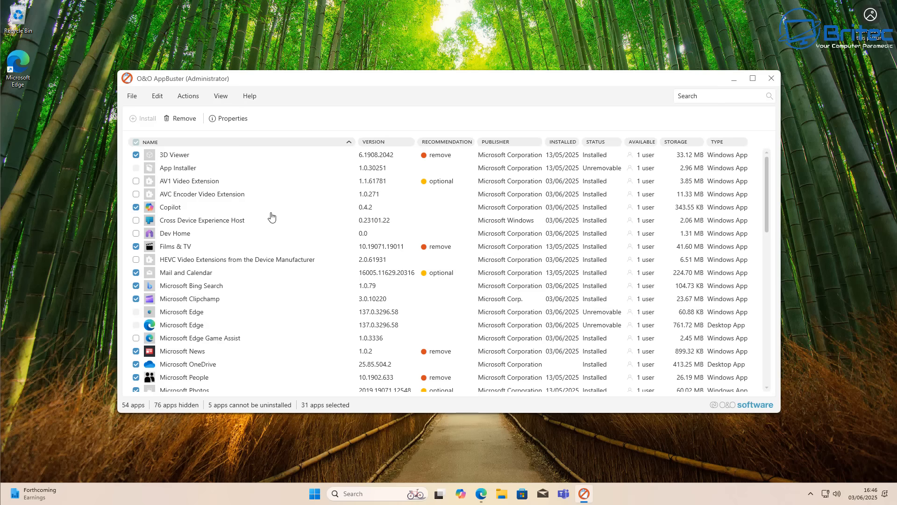
mouse_move(454, 237)
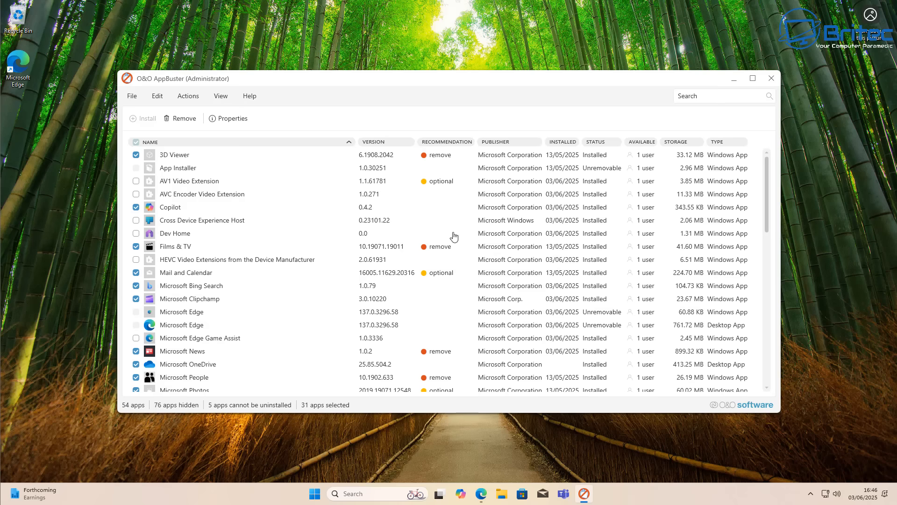
scroll("down", 3)
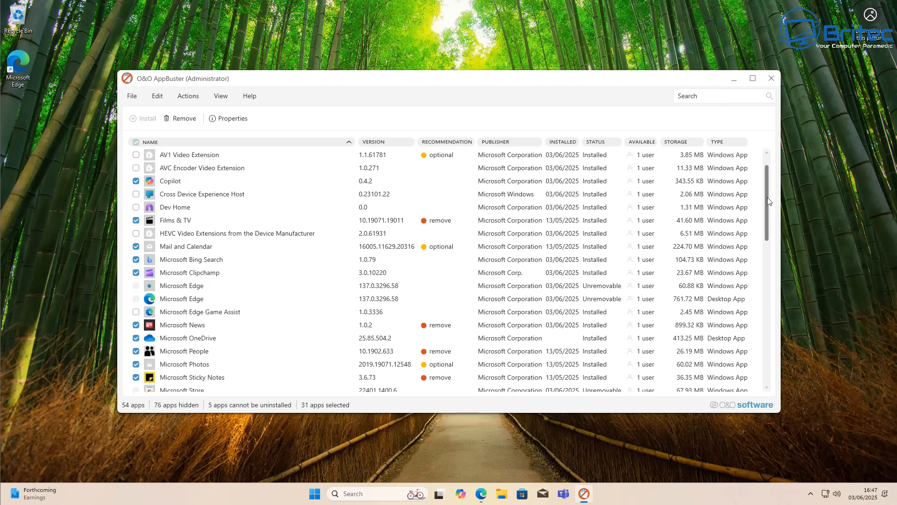
scroll("down", 3)
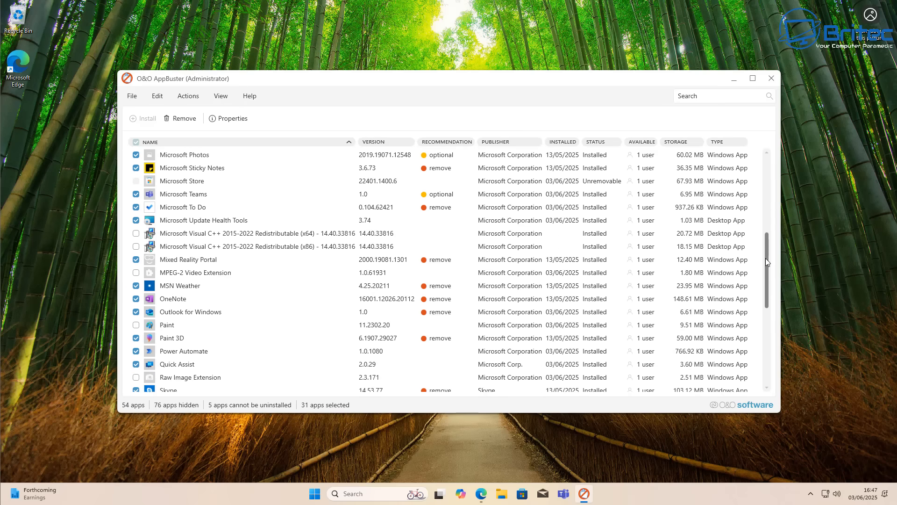
scroll("down", 3)
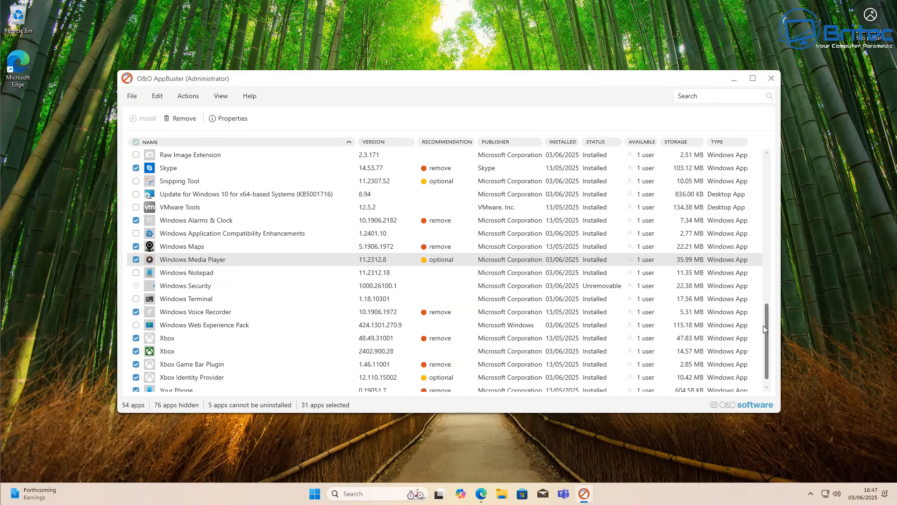
scroll("down", 3)
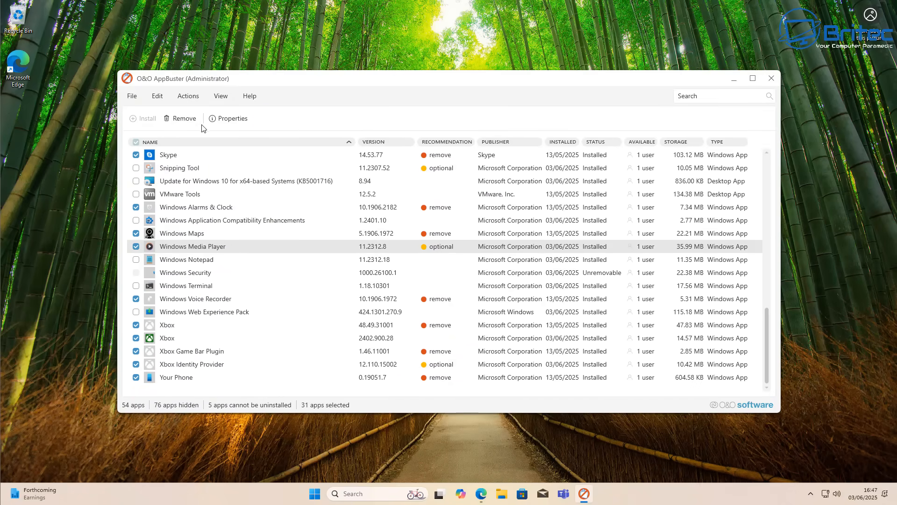
mouse_move(183, 118)
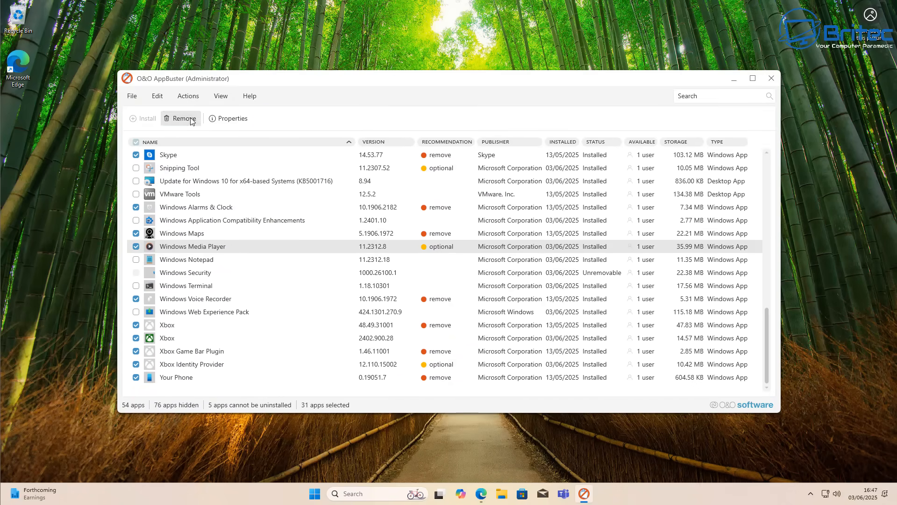
Remove the selected apps for all users and the whole machine
left_click(184, 118)
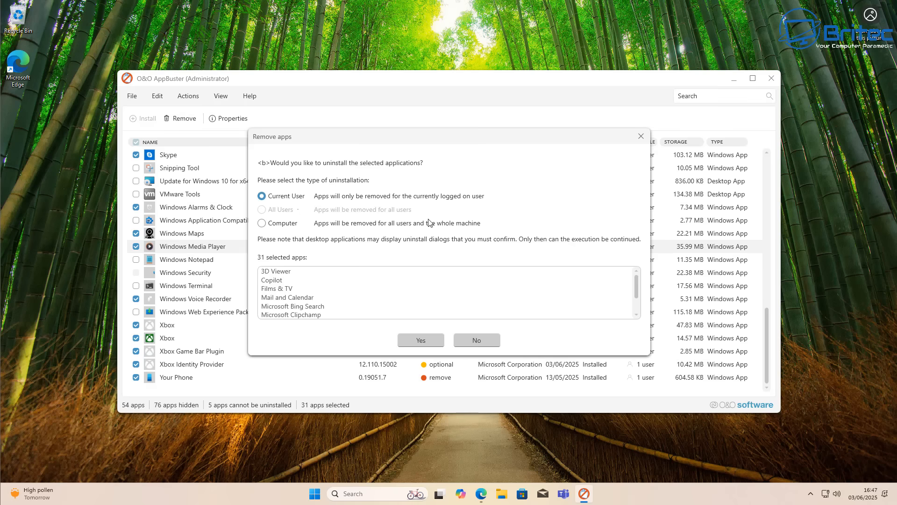
mouse_move(272, 234)
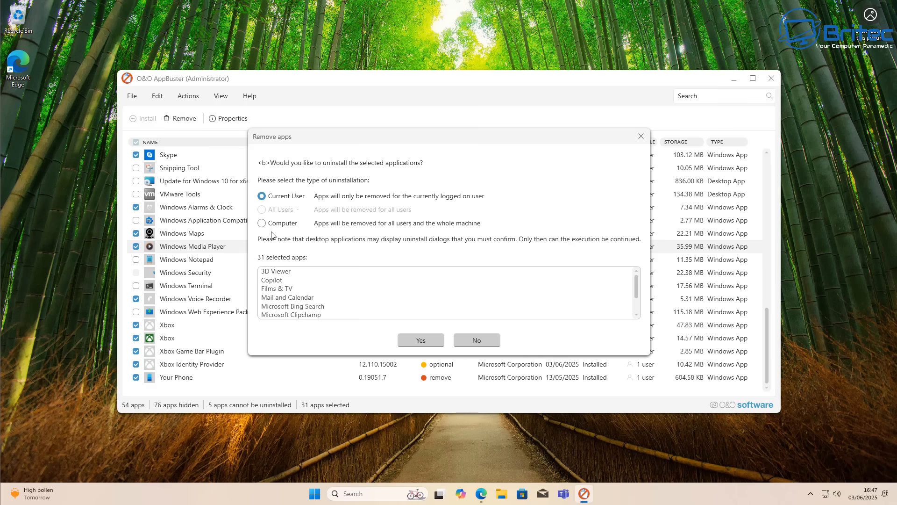
mouse_move(272, 235)
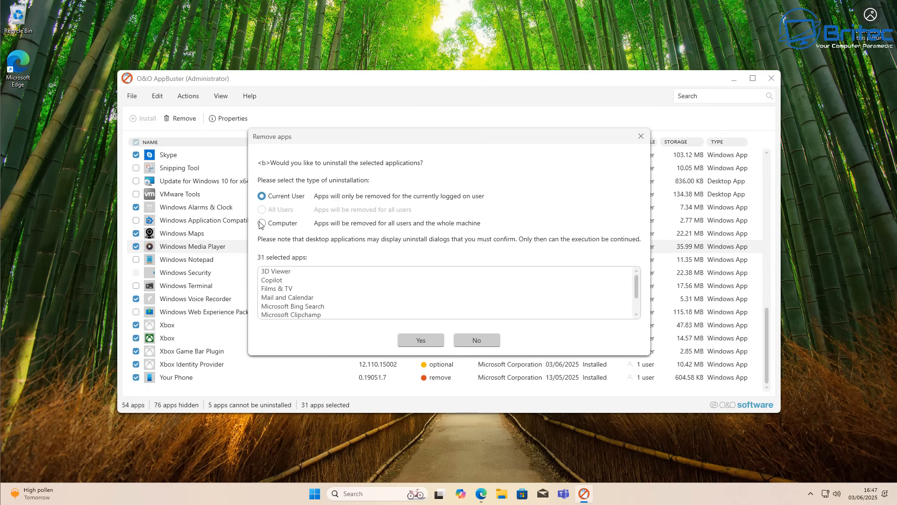
left_click(262, 223)
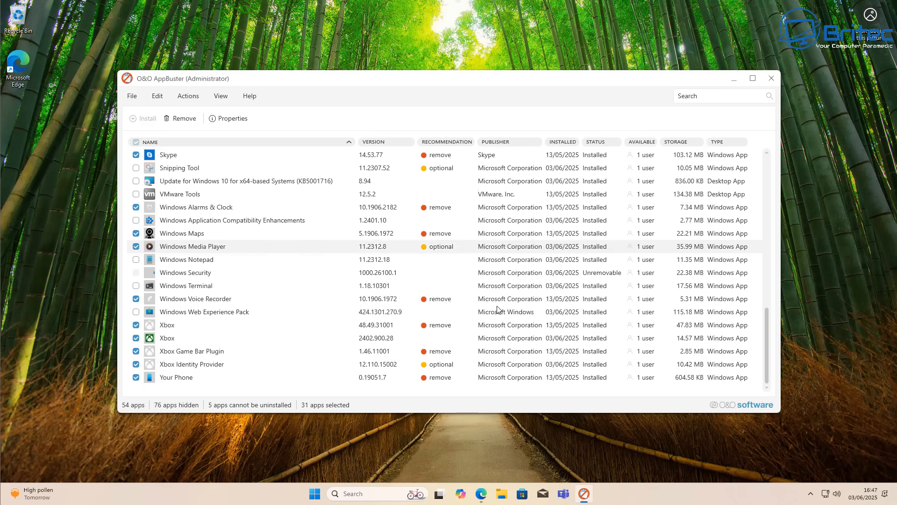
left_click(183, 118)
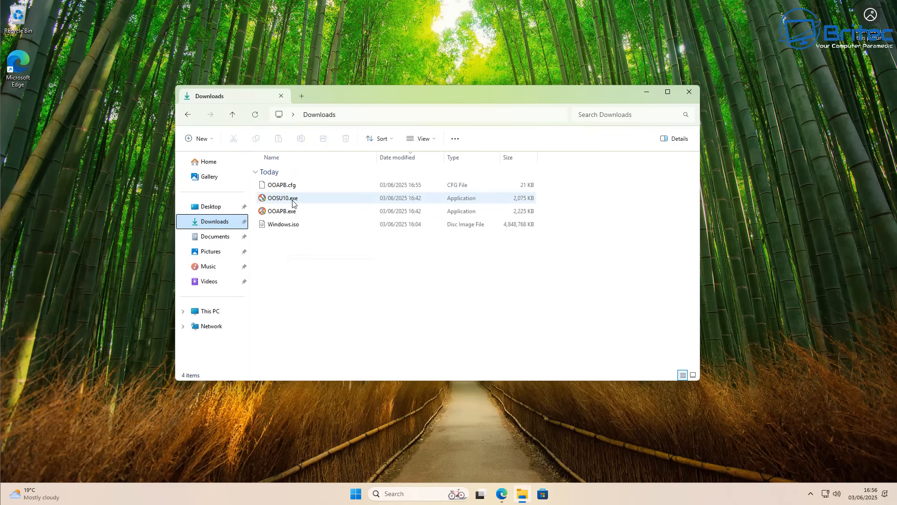
Launch O&O ShutUp10++ as administrator and apply only recommended settings without a restore point
double_click(281, 198)
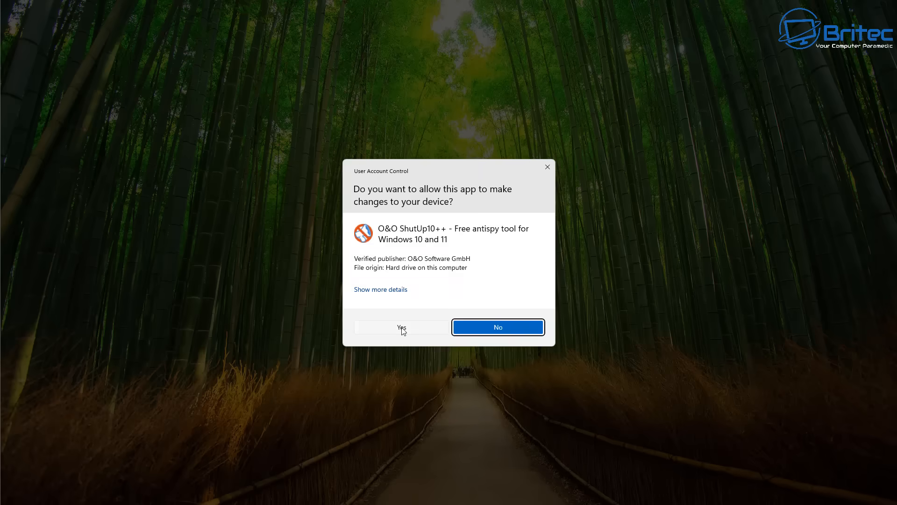
left_click(401, 326)
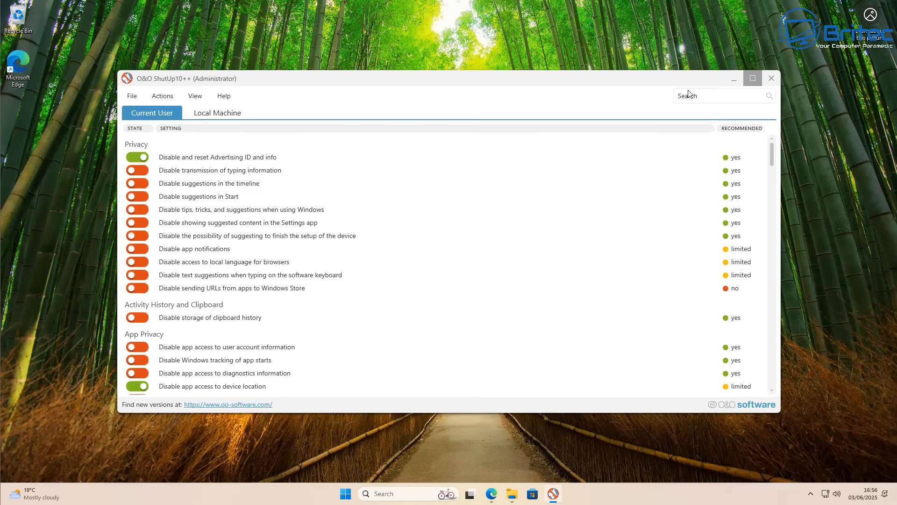
mouse_move(166, 97)
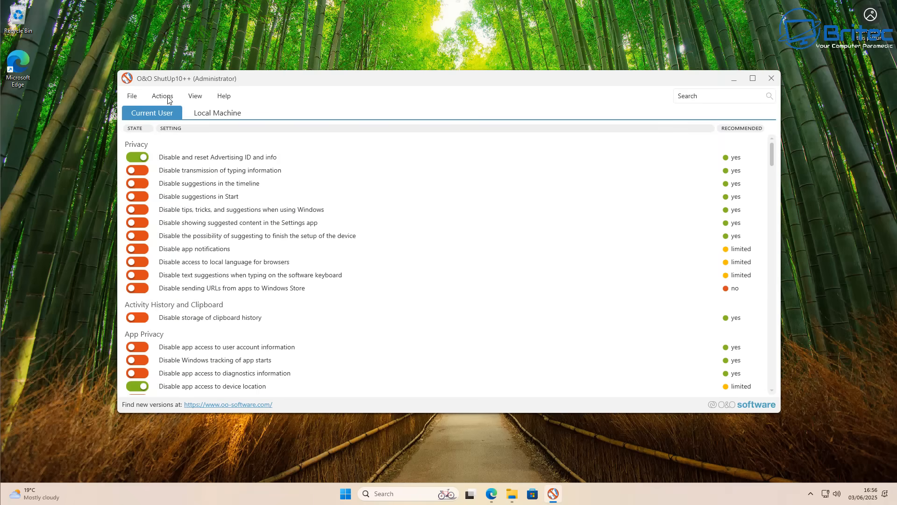
left_click(162, 96)
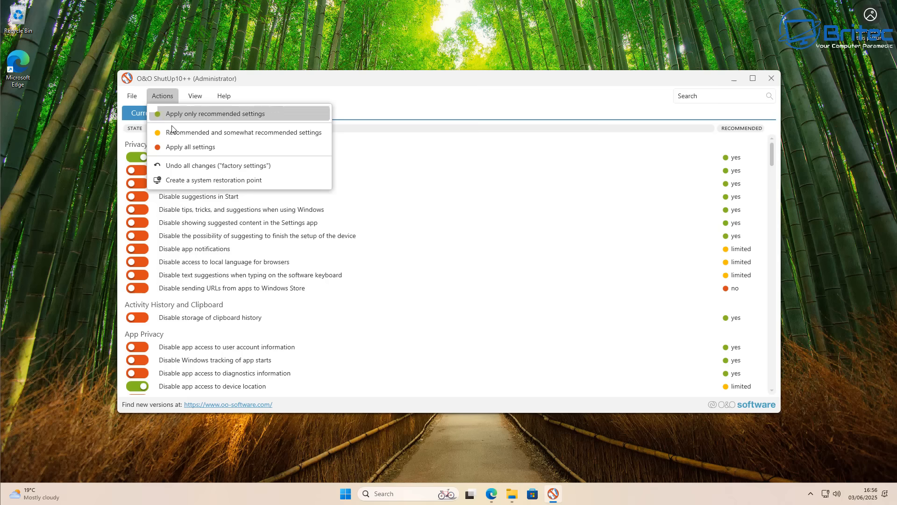
left_click(214, 179)
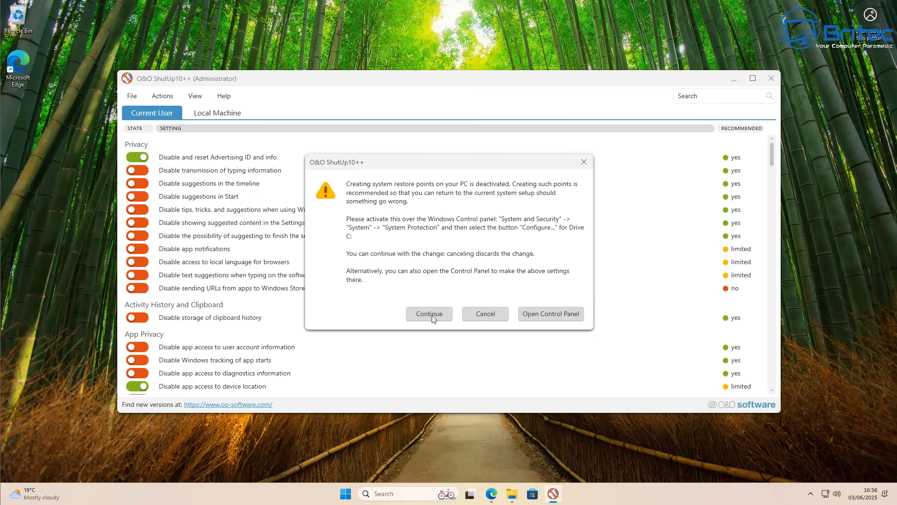
left_click(428, 314)
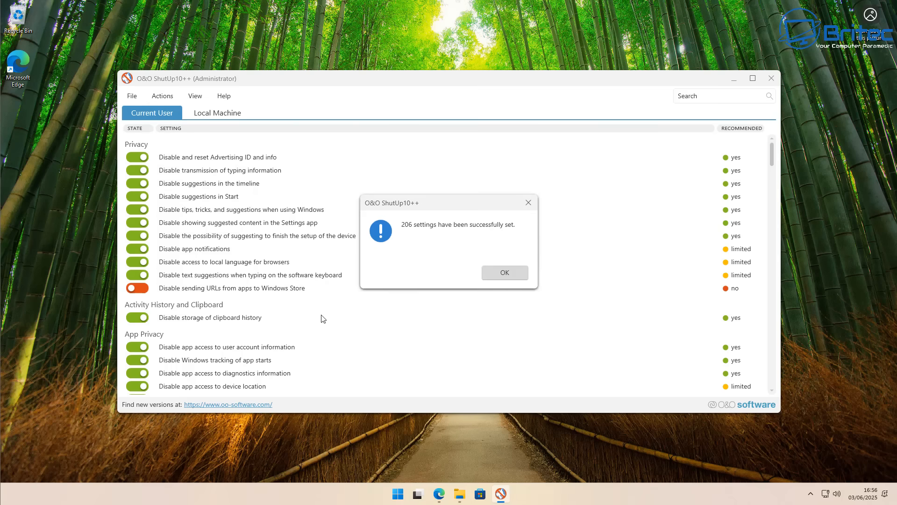
left_click(505, 272)
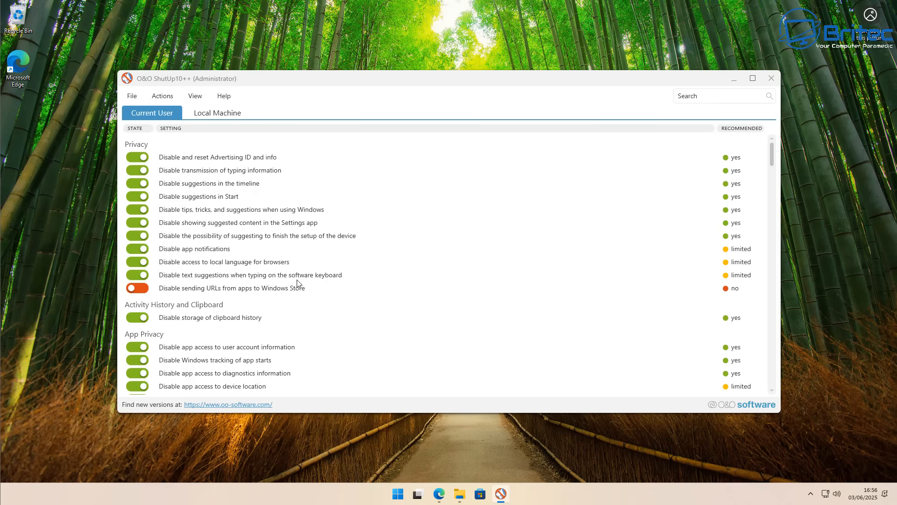
mouse_move(197, 324)
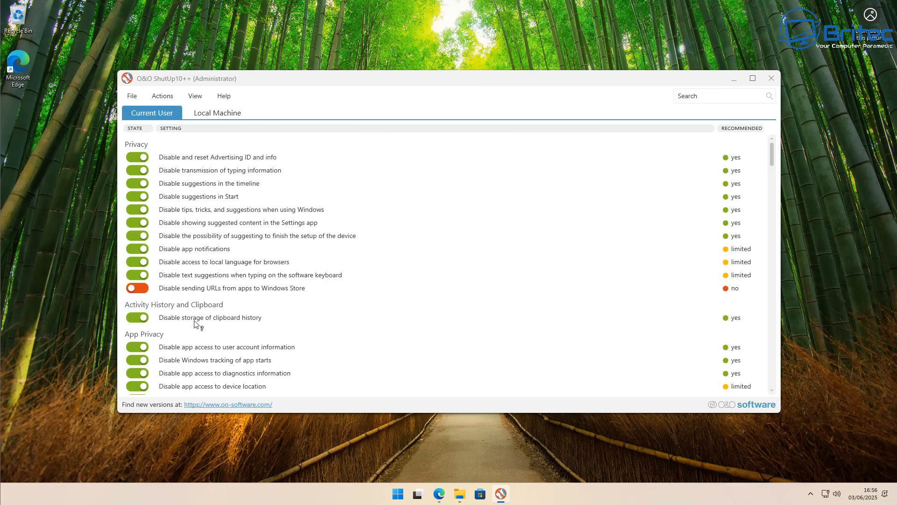
Turn off 'Disable app access to microphone' under App Privacy
scroll("down", 3)
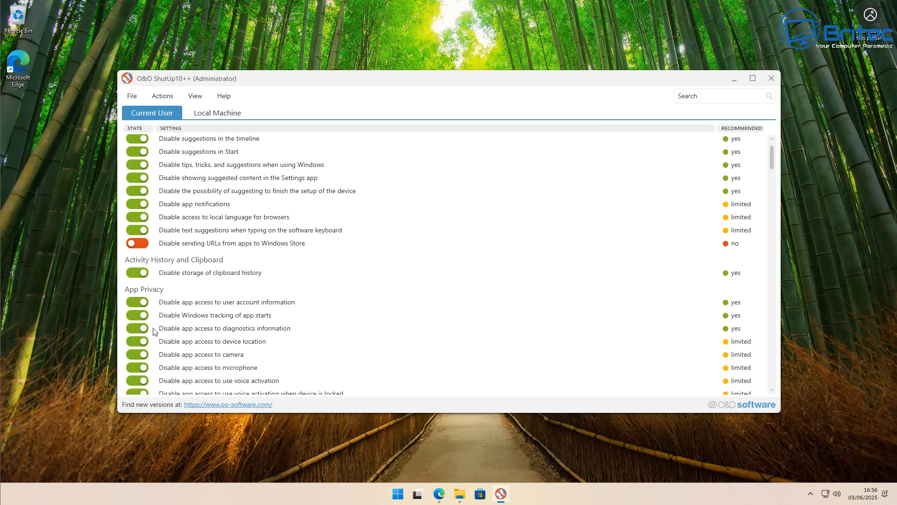
scroll("down", 3)
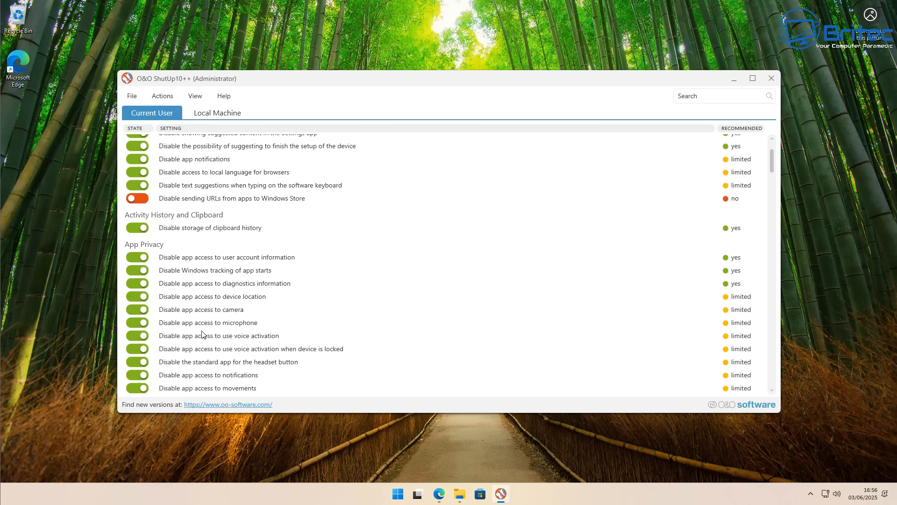
scroll("down", 3)
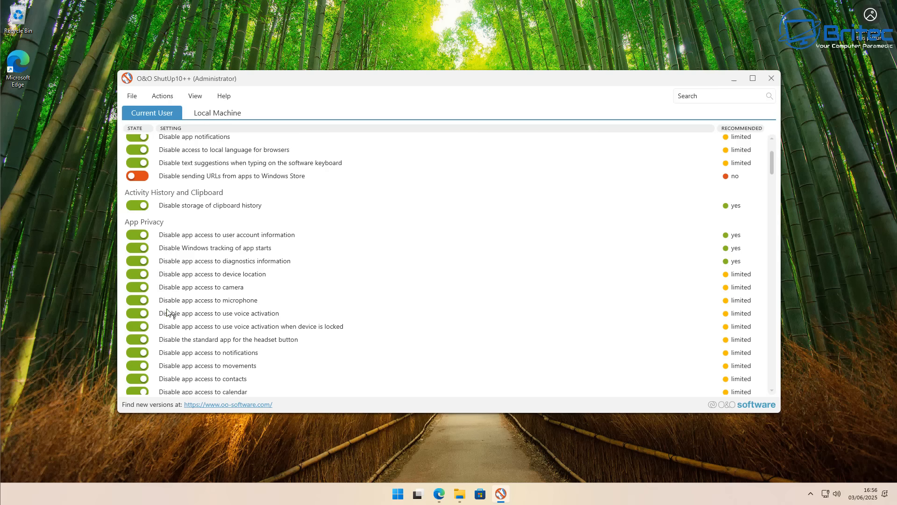
left_click(136, 300)
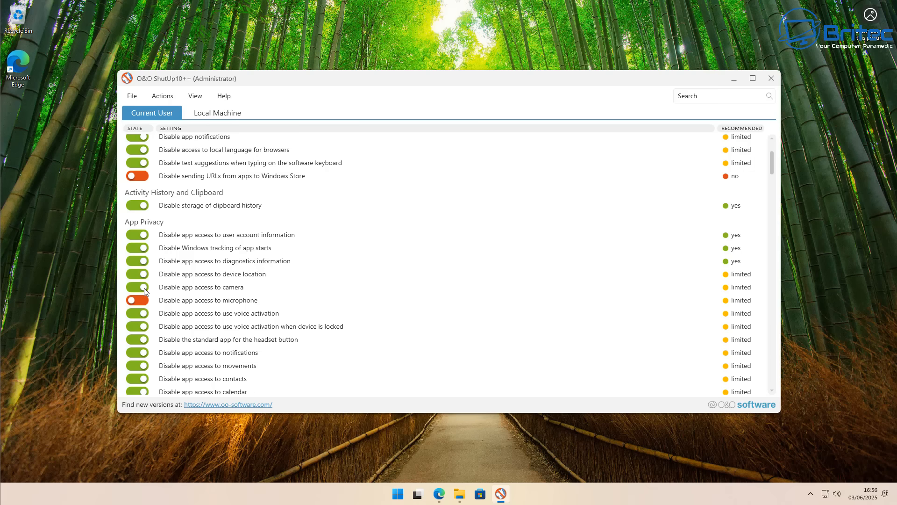
Scroll through the remaining Current User privacy settings to review them
scroll("down", 3)
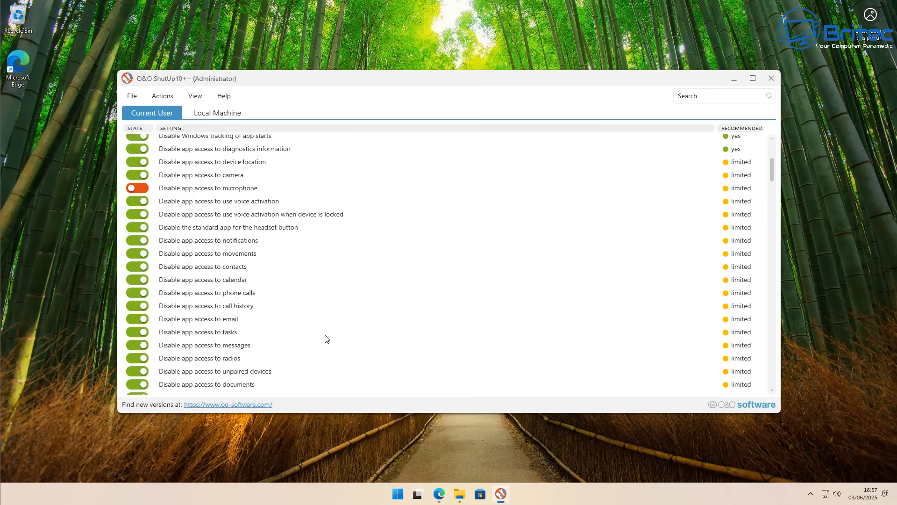
scroll("down", 3)
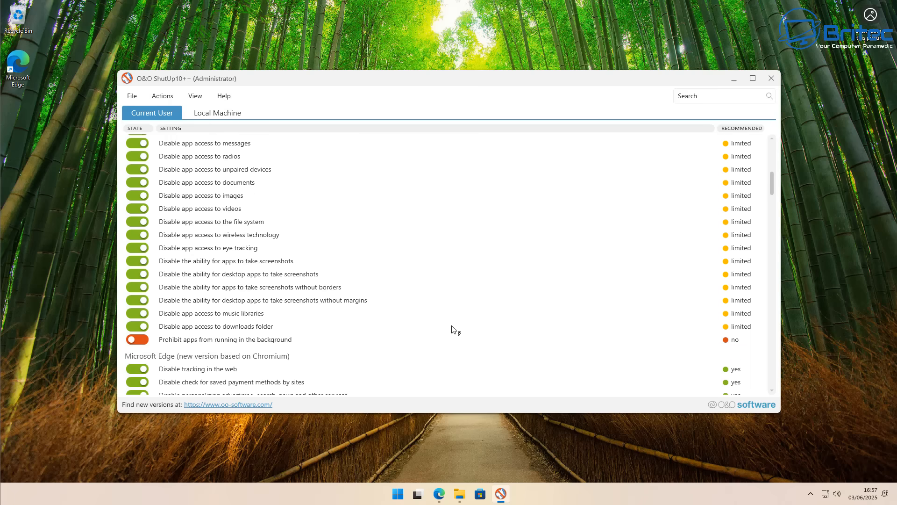
mouse_move(147, 340)
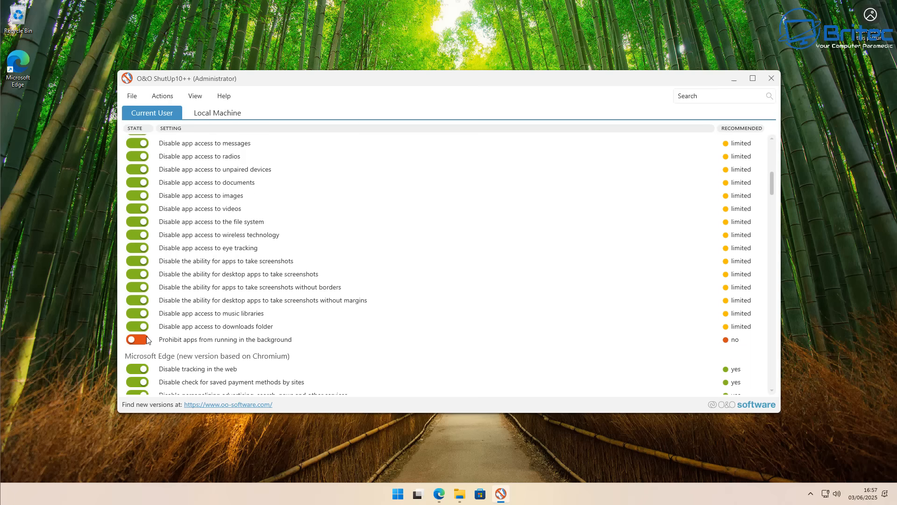
mouse_move(170, 338)
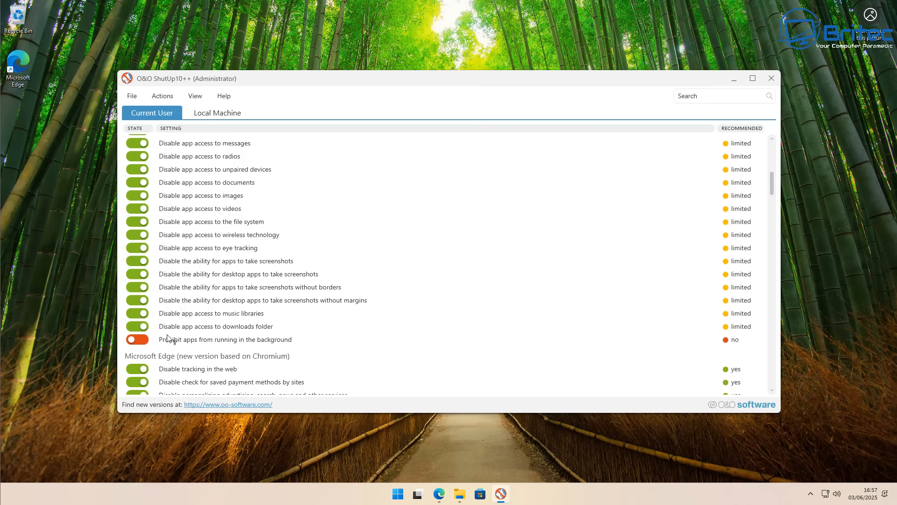
scroll("down", 3)
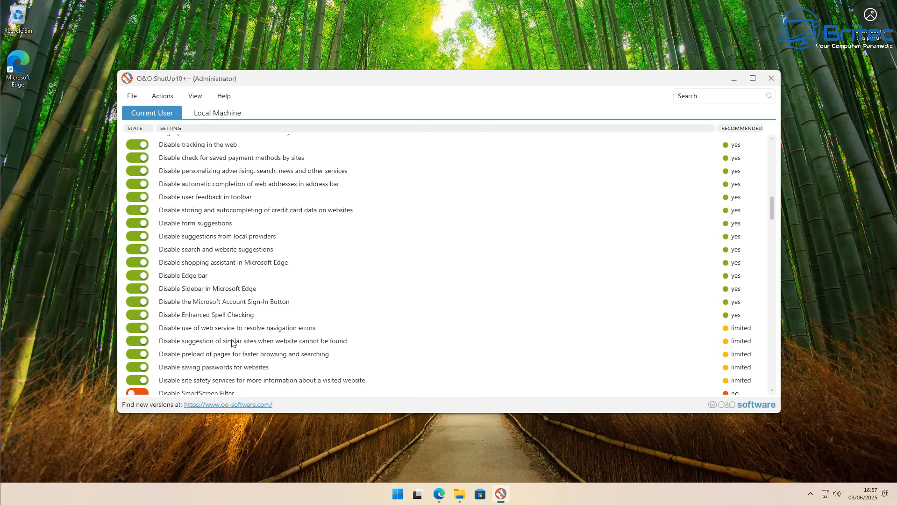
scroll("down", 3)
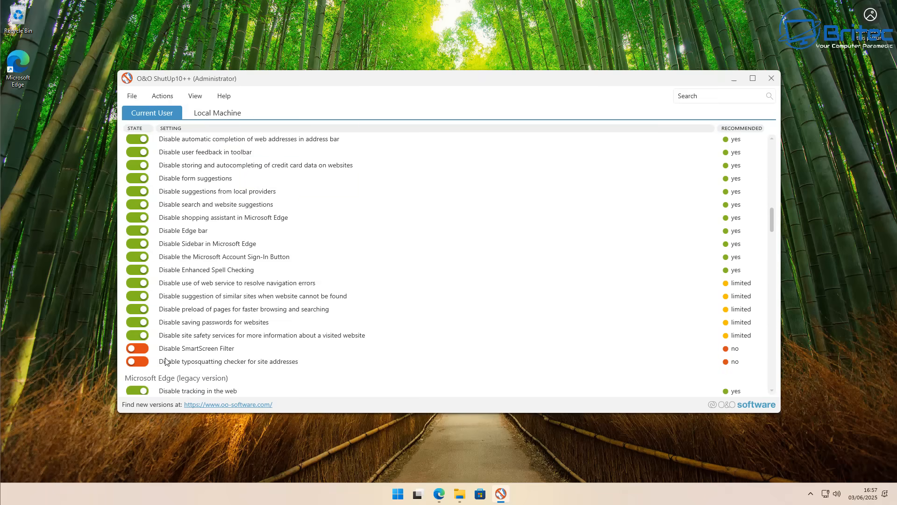
scroll("down", 3)
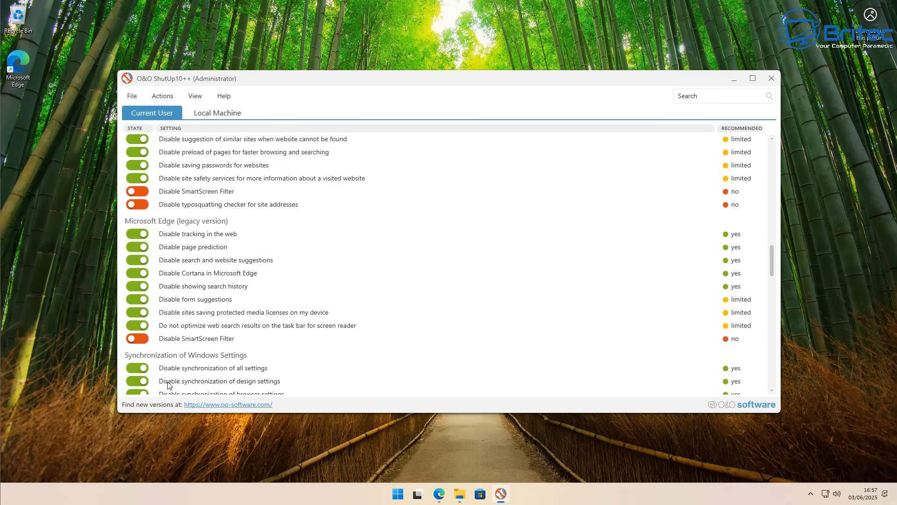
scroll("down", 3)
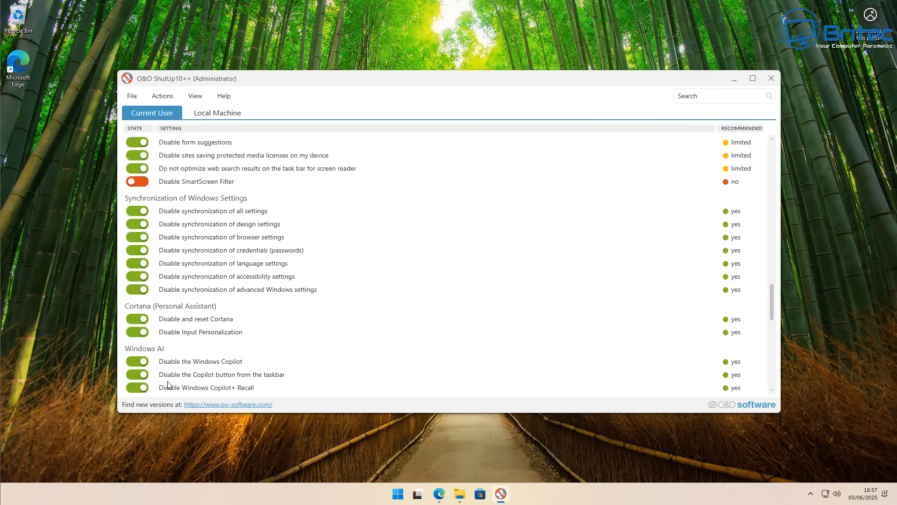
scroll("down", 3)
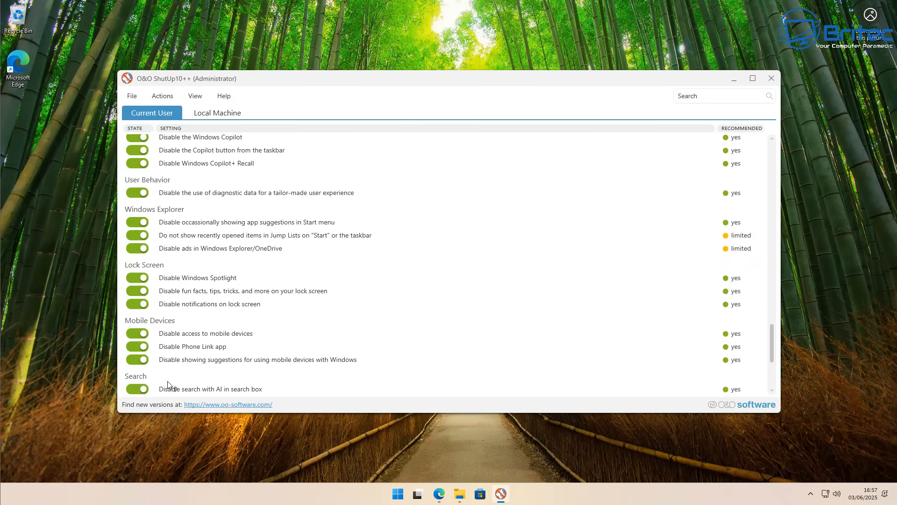
Close O&O ShutUp10++, acknowledge its notice, and restart Windows to apply settings
left_click(771, 78)
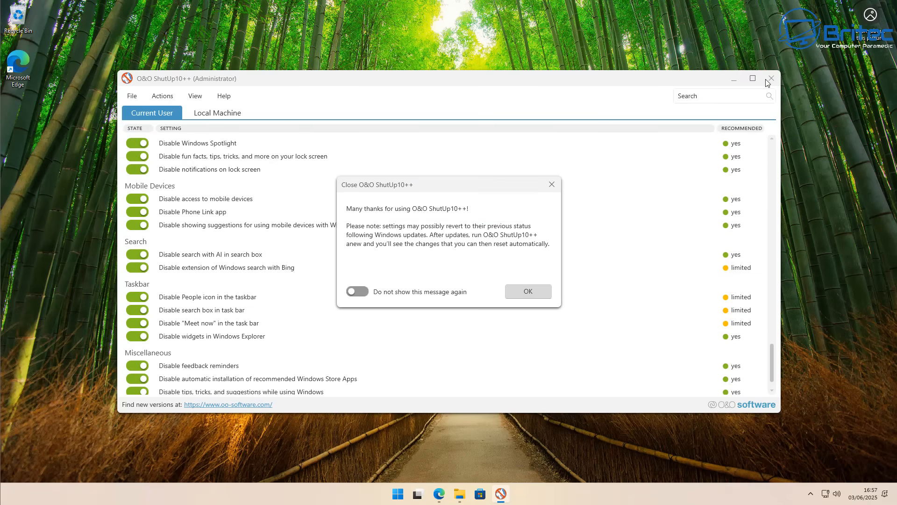
left_click(527, 291)
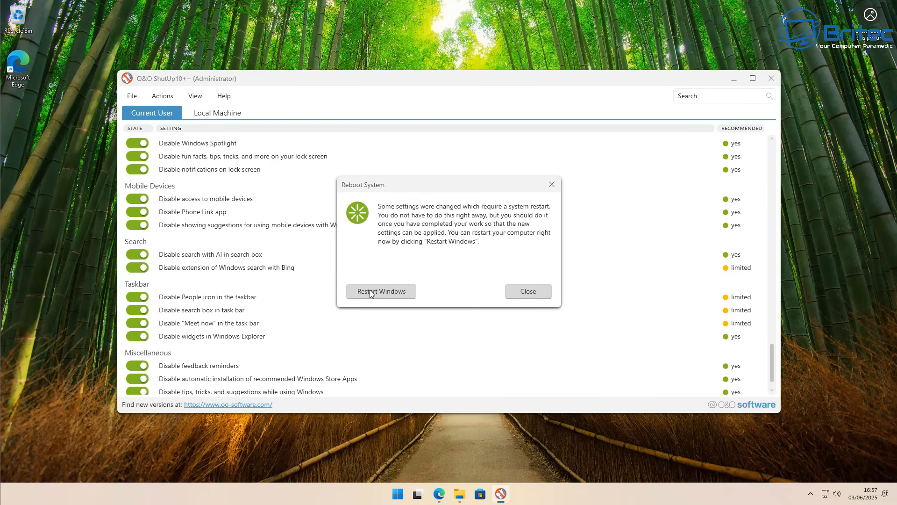
left_click(381, 291)
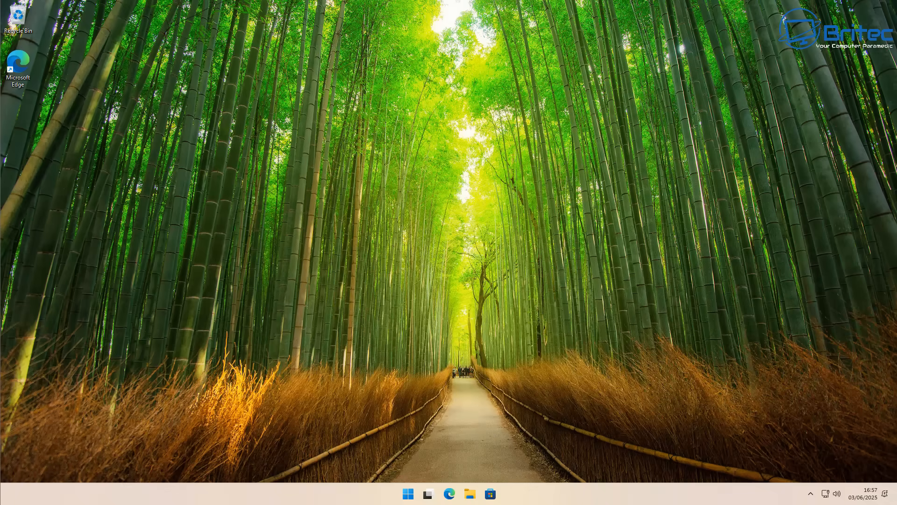
mouse_move(258, 397)
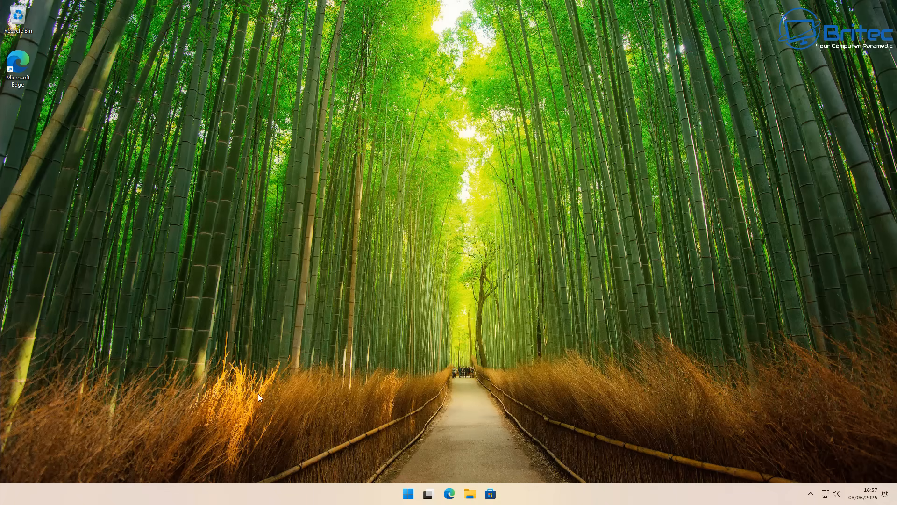
left_click(407, 494)
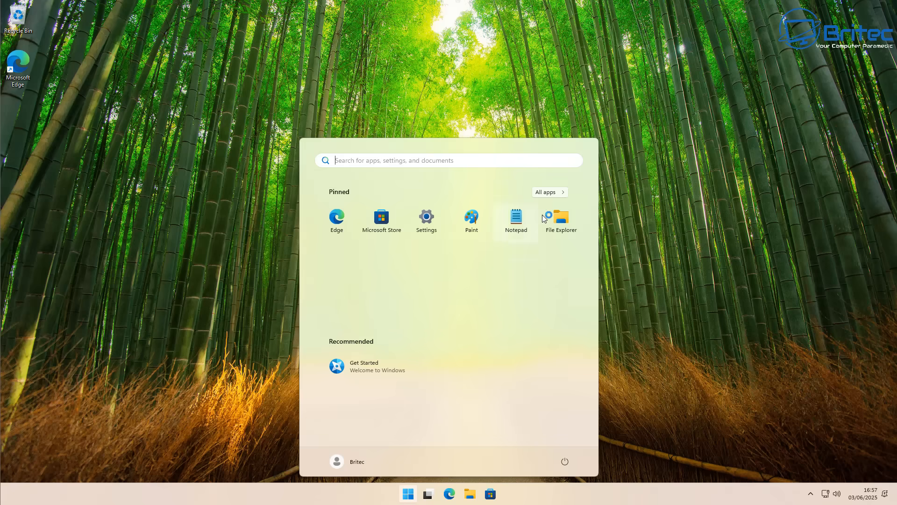
left_click(549, 191)
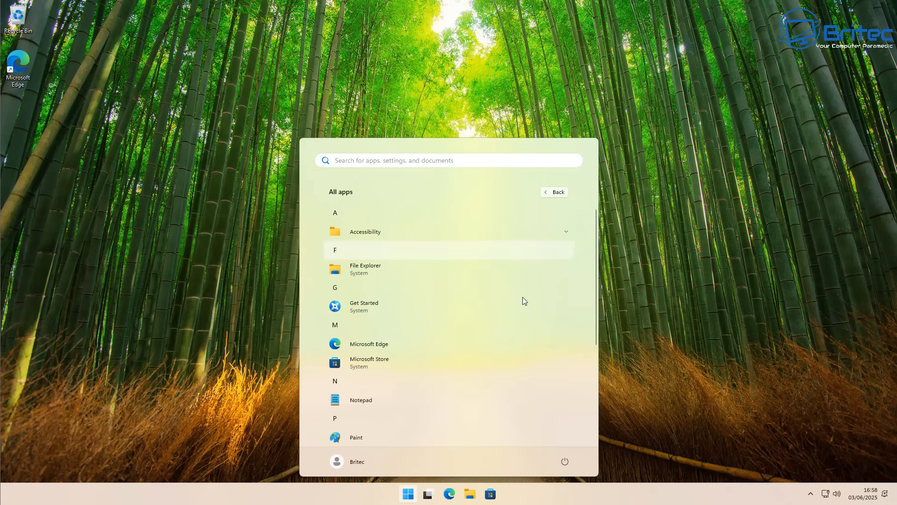
scroll("down", 3)
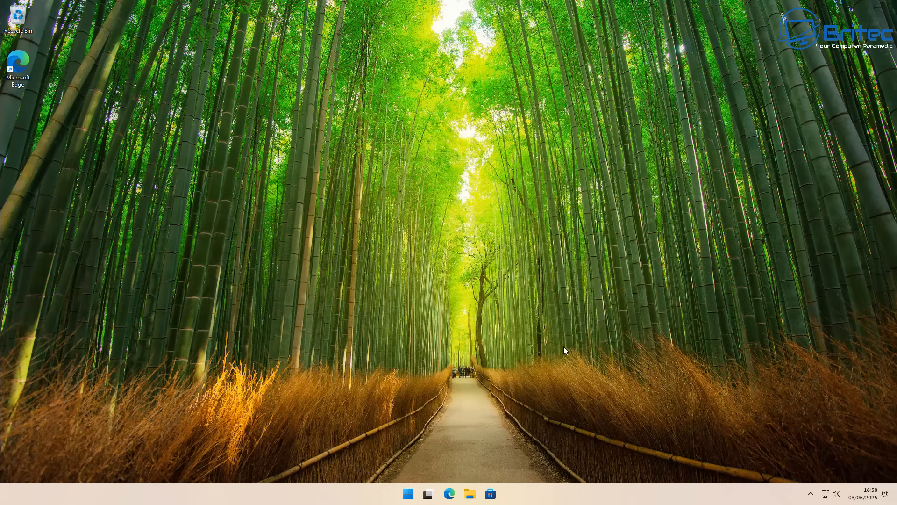
mouse_move(510, 379)
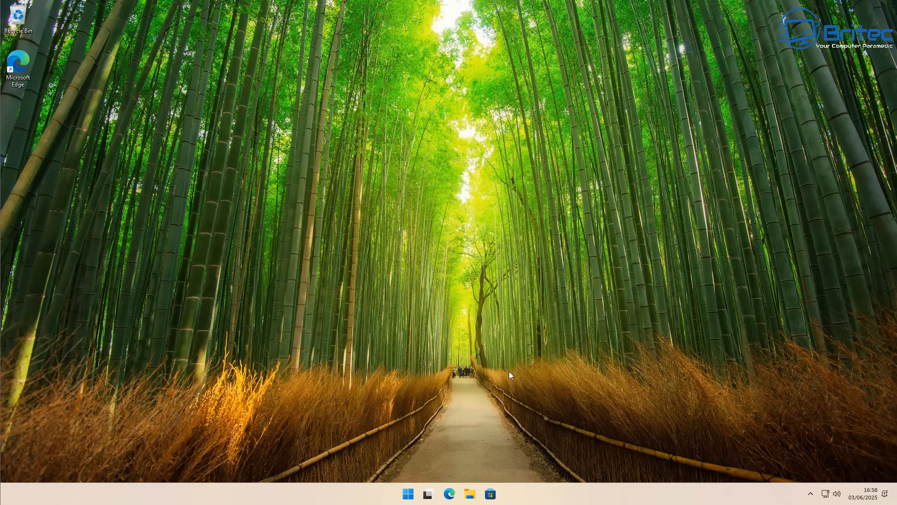
mouse_move(510, 375)
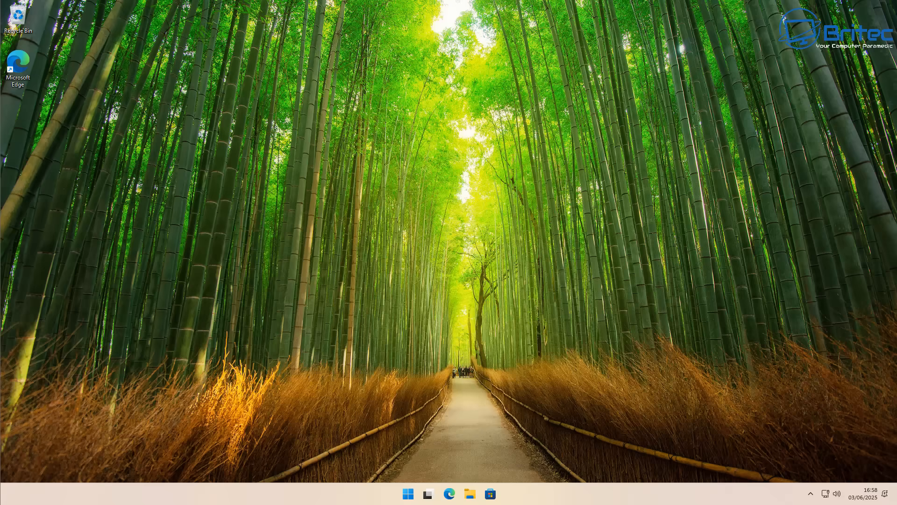